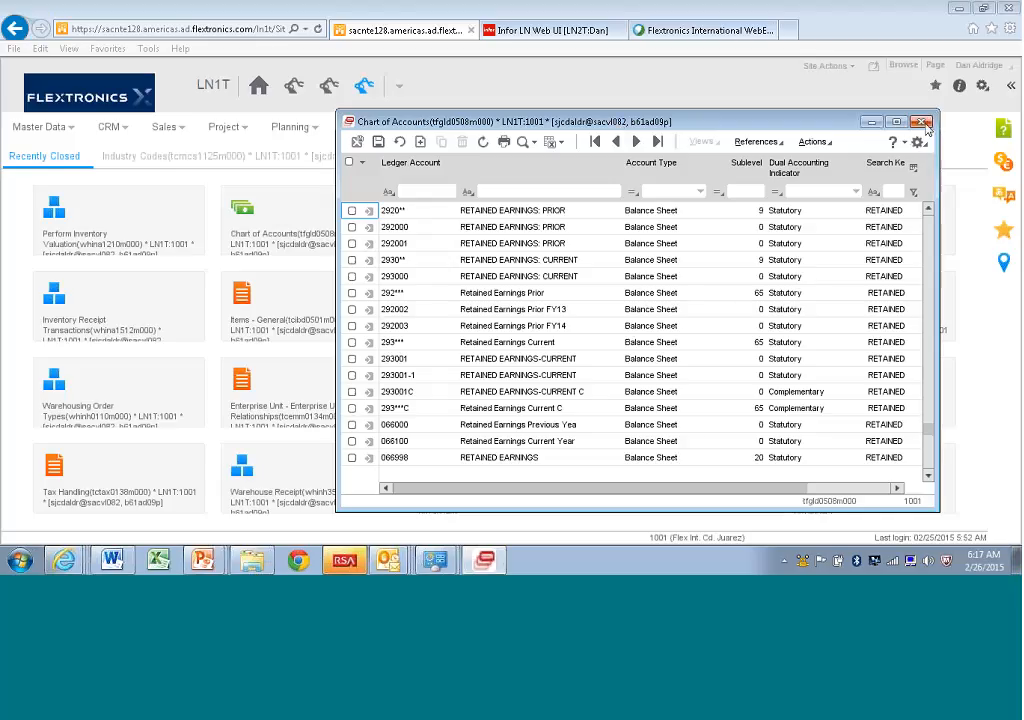
Close the Chart of Accounts session, returning to the recently closed sessions page
click(920, 122)
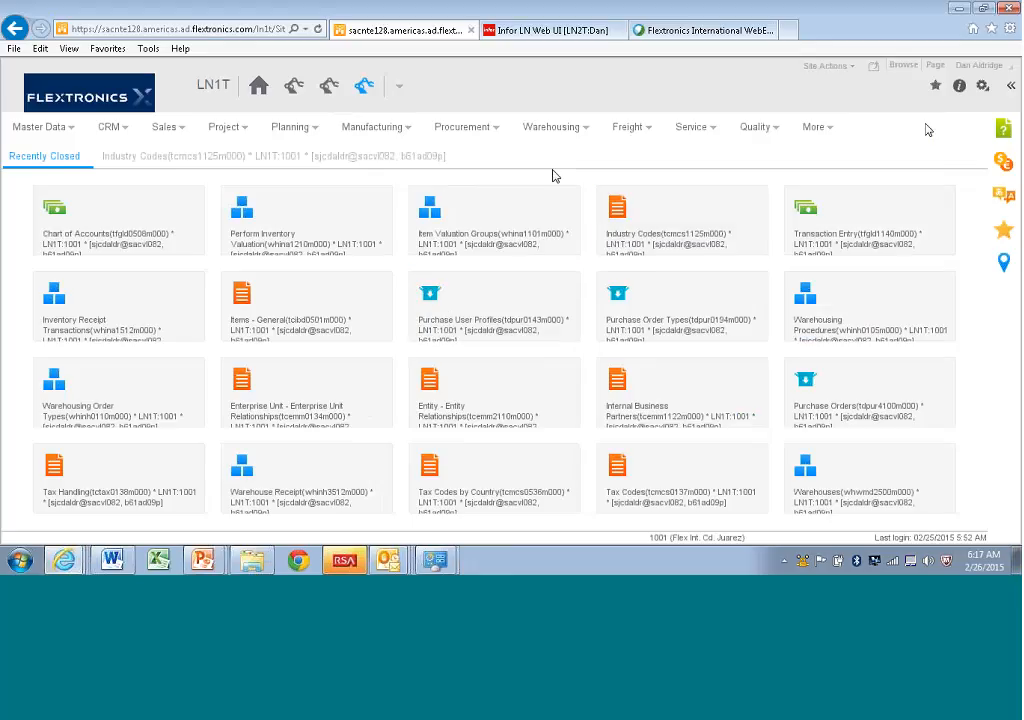
mouse_move(466, 126)
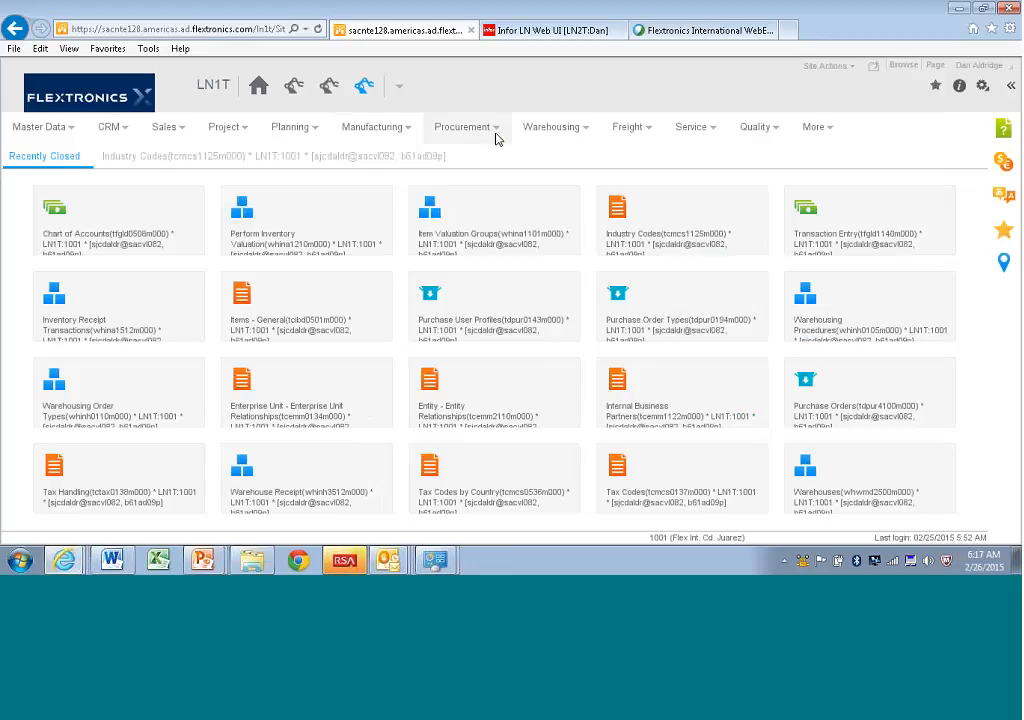
Show the Procurement menu with its purchase requisition, order and contract sessions
click(464, 128)
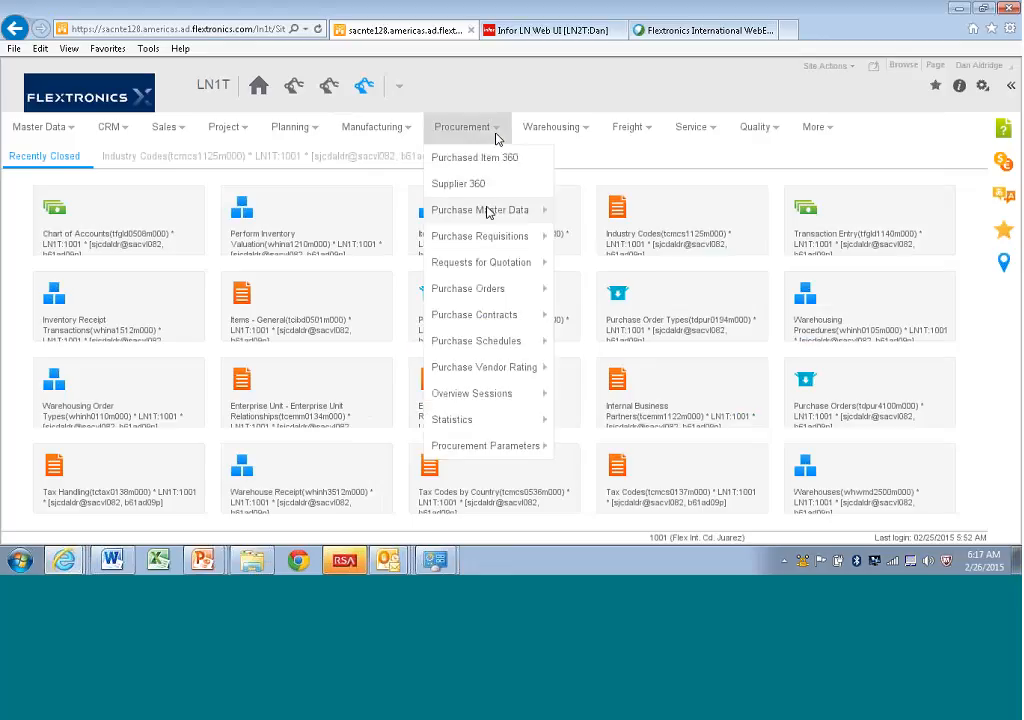
mouse_move(476, 288)
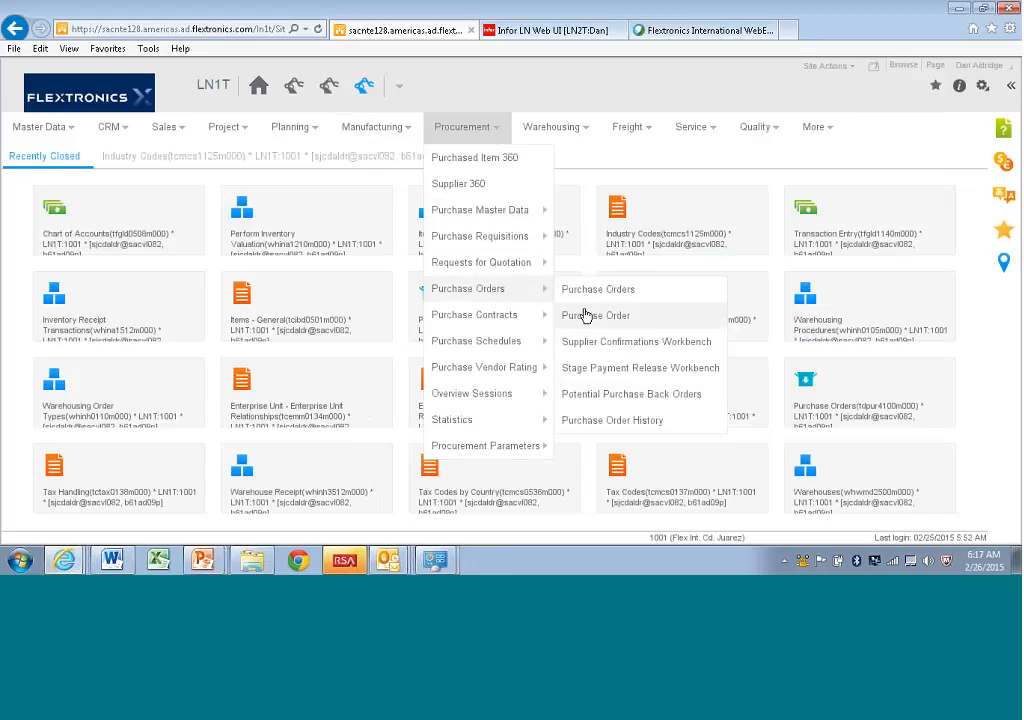
mouse_move(596, 288)
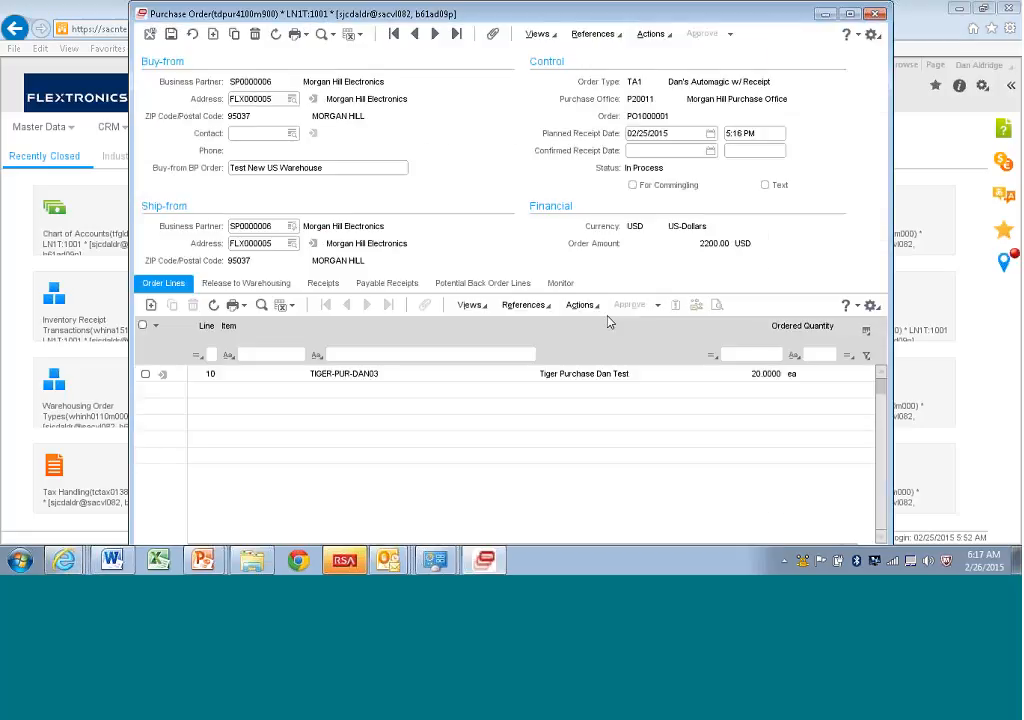
click(264, 98)
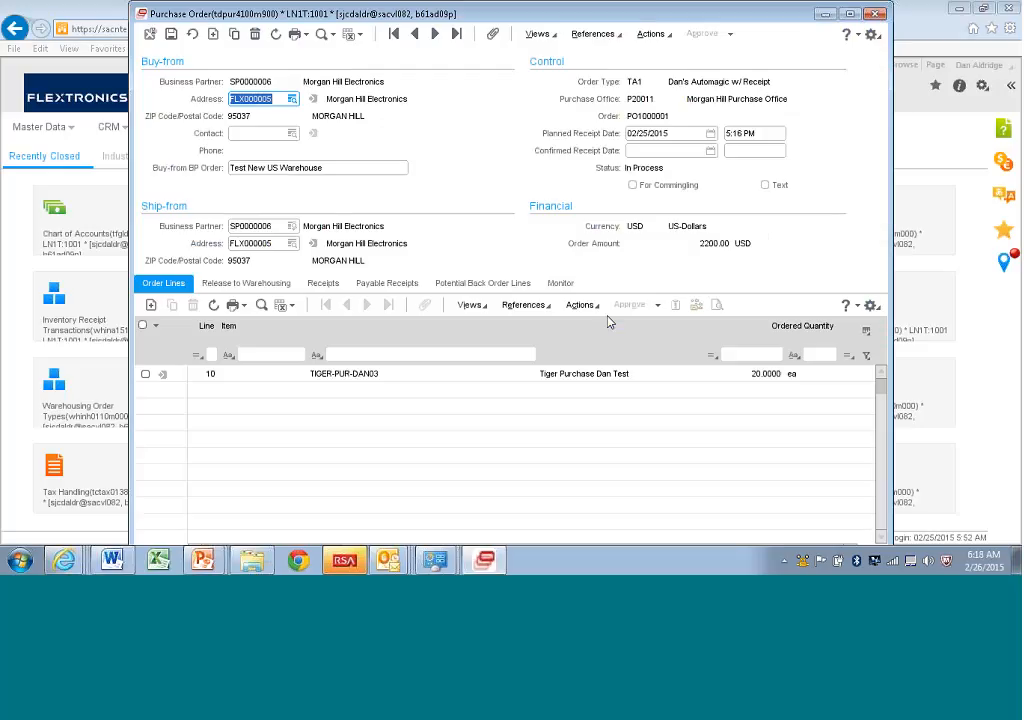
mouse_move(440, 168)
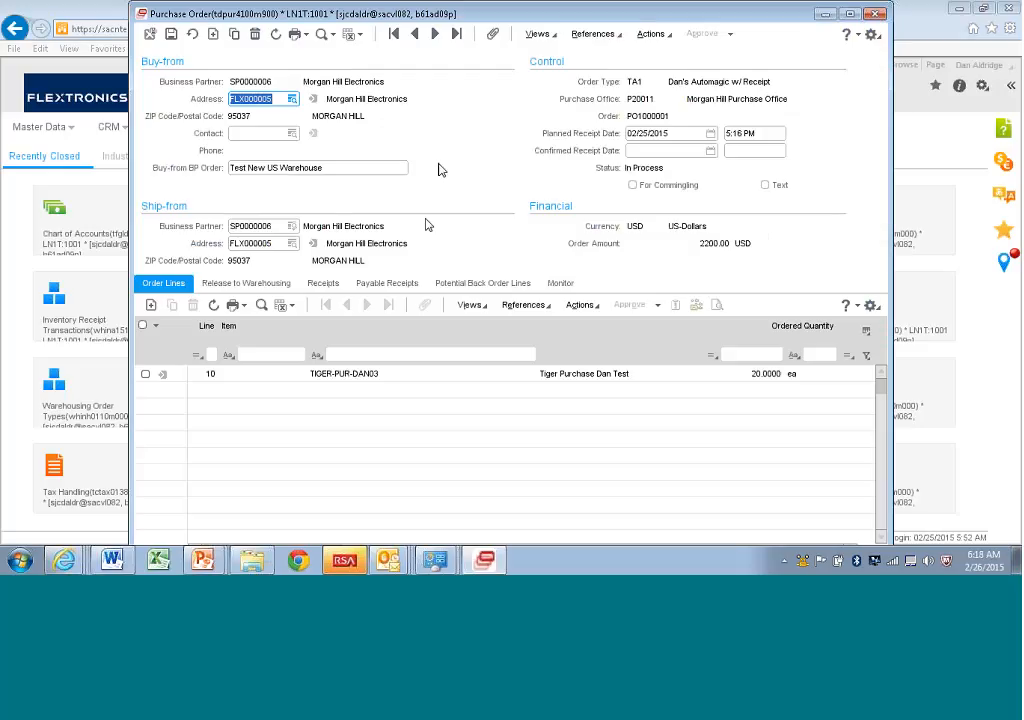
mouse_move(424, 222)
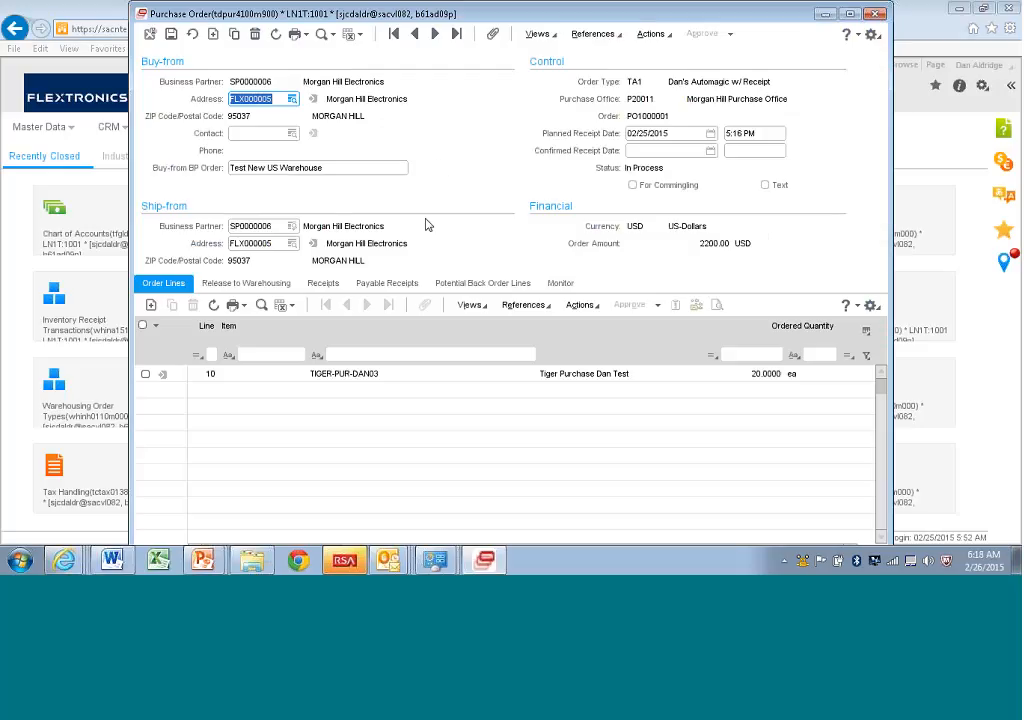
mouse_move(700, 244)
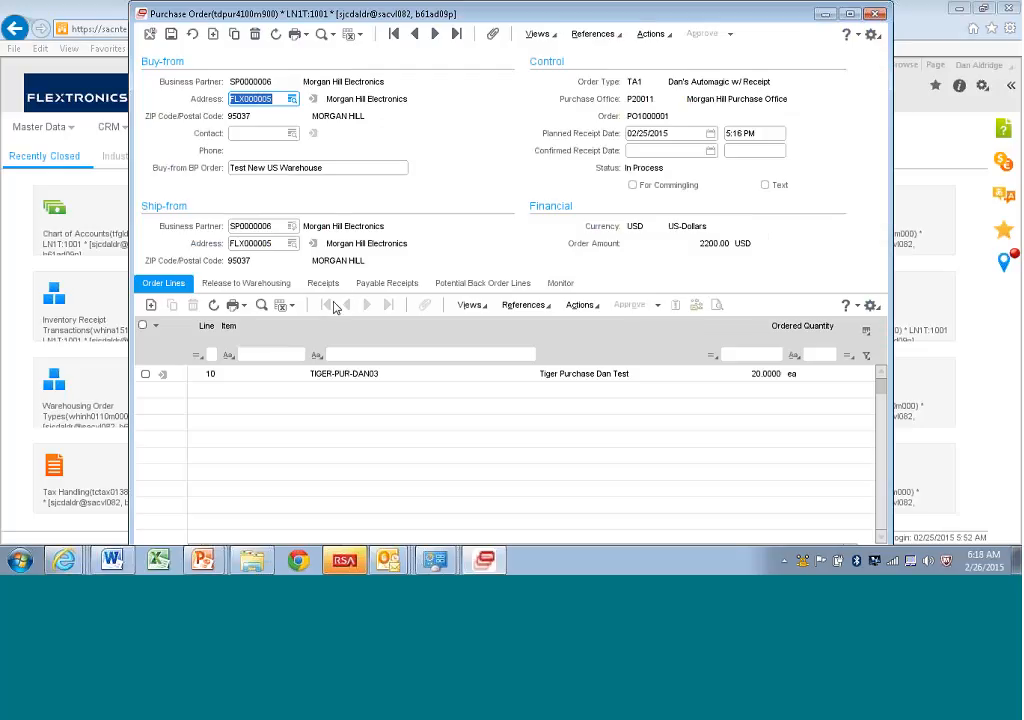
mouse_move(404, 270)
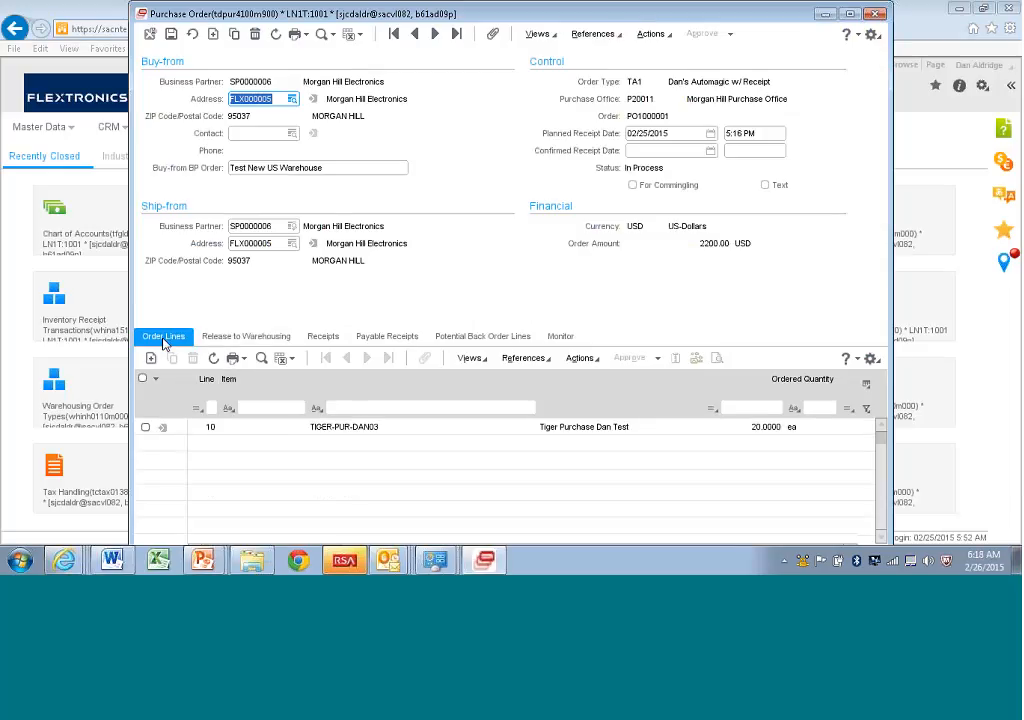
mouse_move(246, 336)
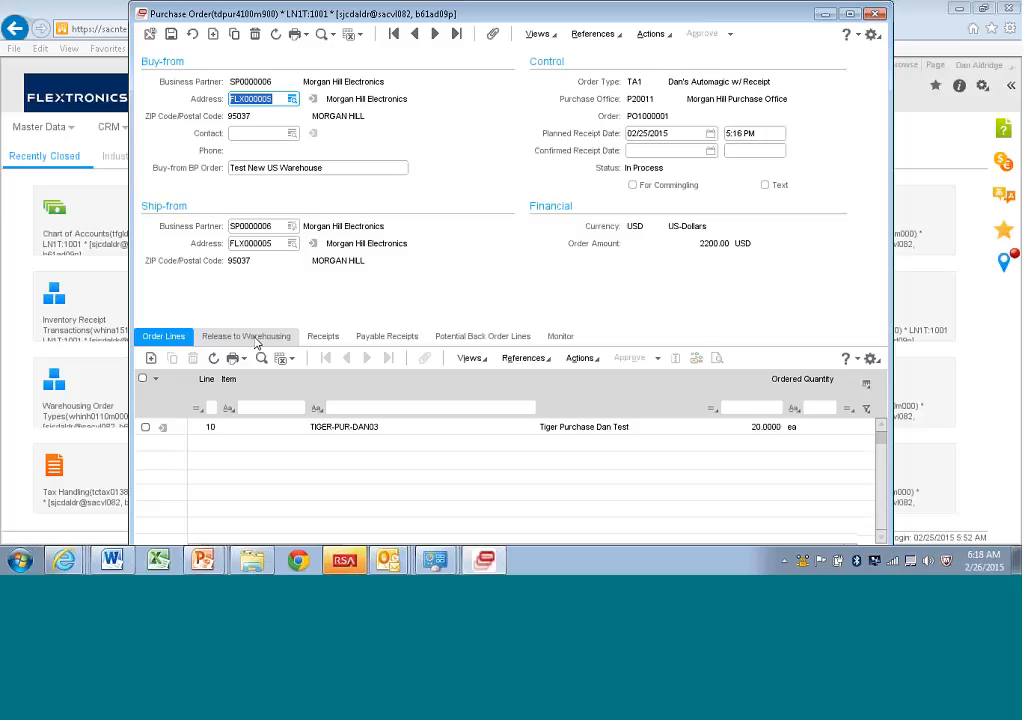
Show the empty Release to Warehousing lines for purchase order PO1000001
click(164, 336)
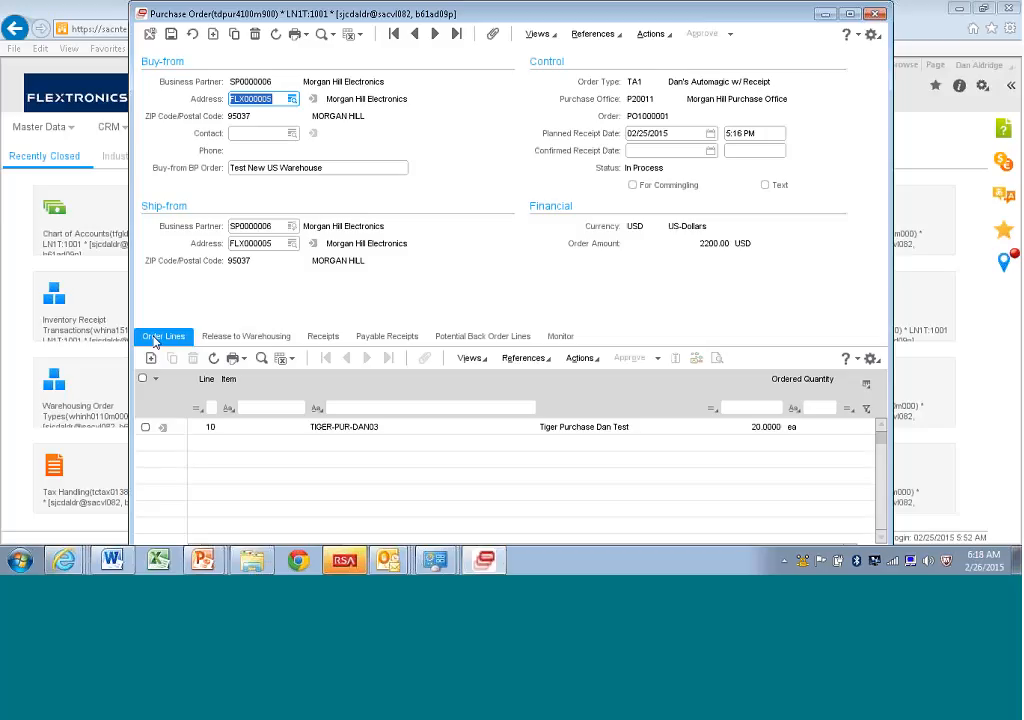
click(246, 336)
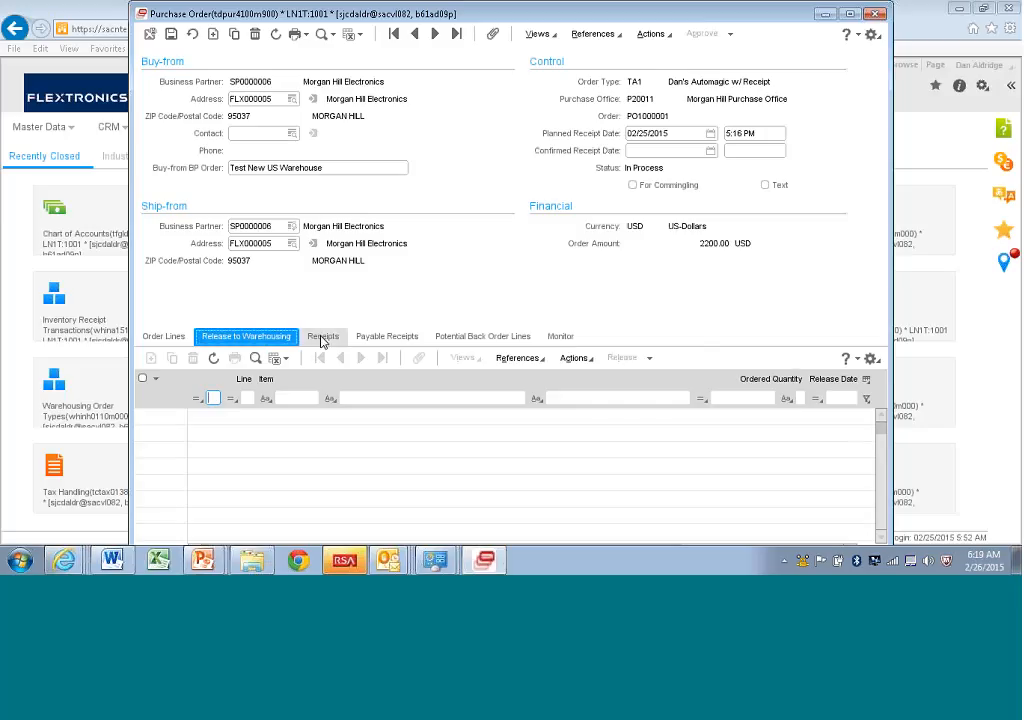
Review receipt RE0000100 for line 10 with packing slip 12345 and 20 units
click(324, 336)
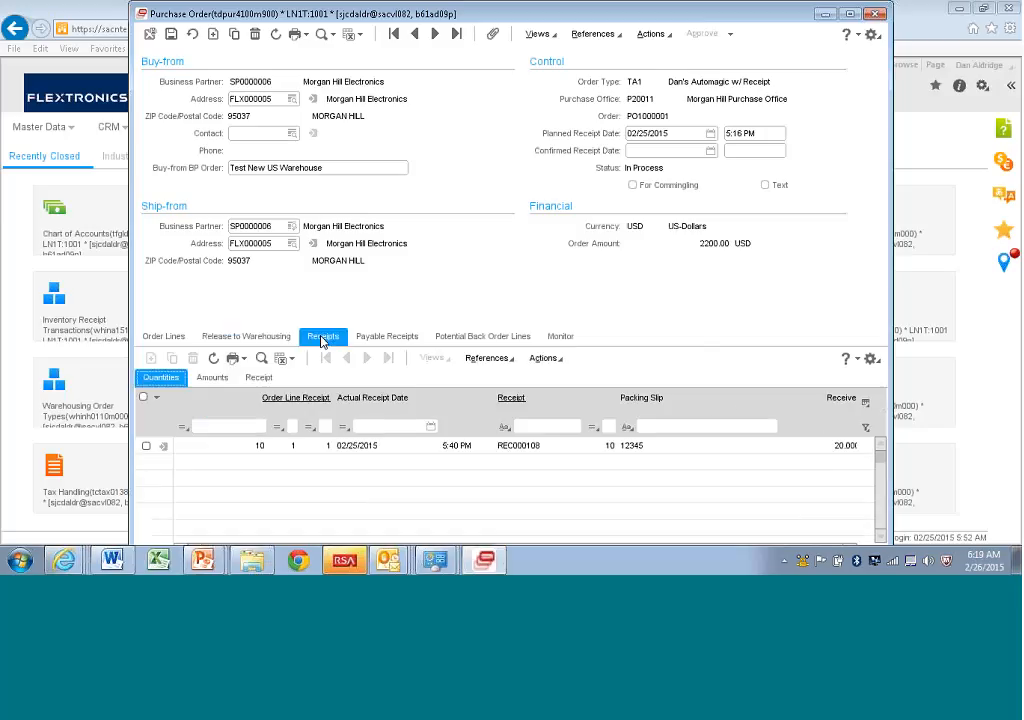
click(324, 336)
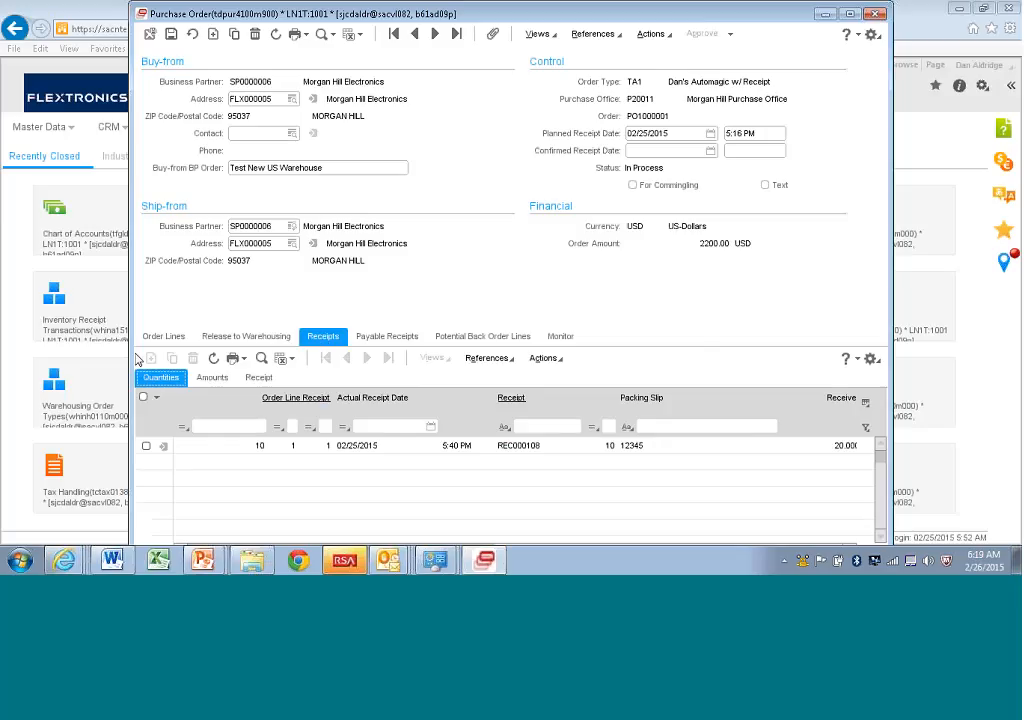
click(164, 336)
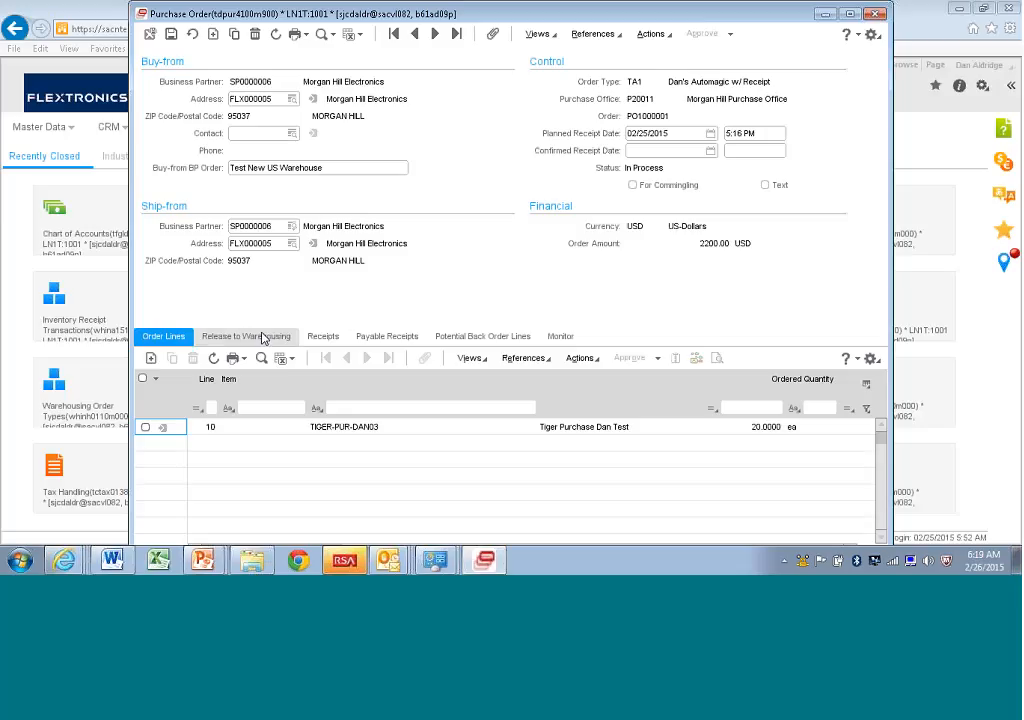
mouse_move(264, 344)
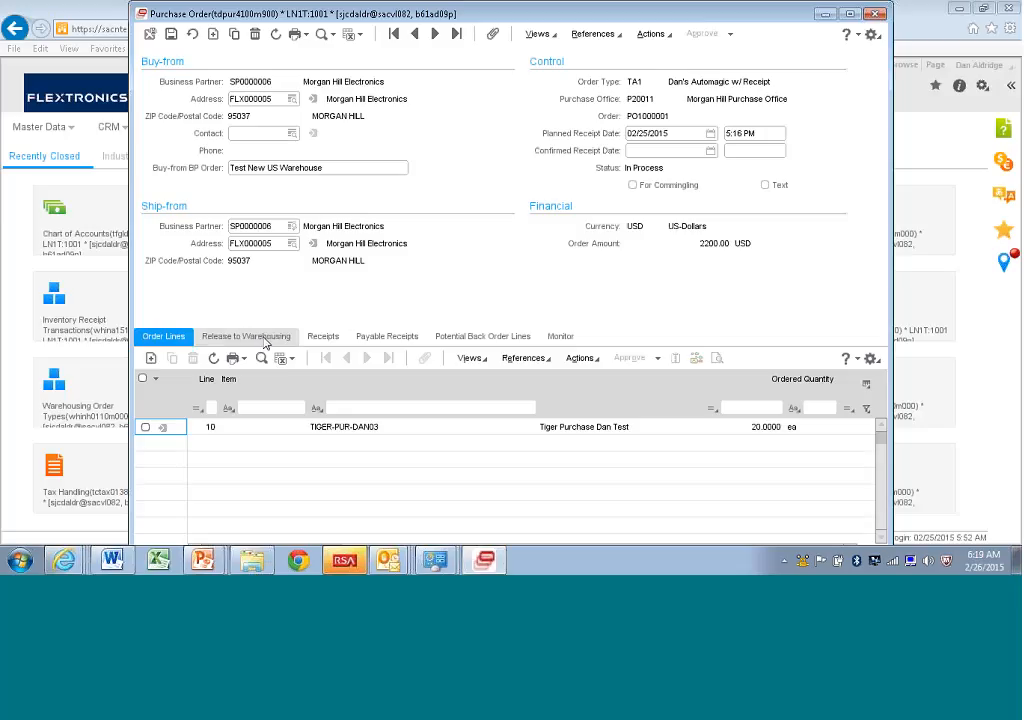
click(324, 336)
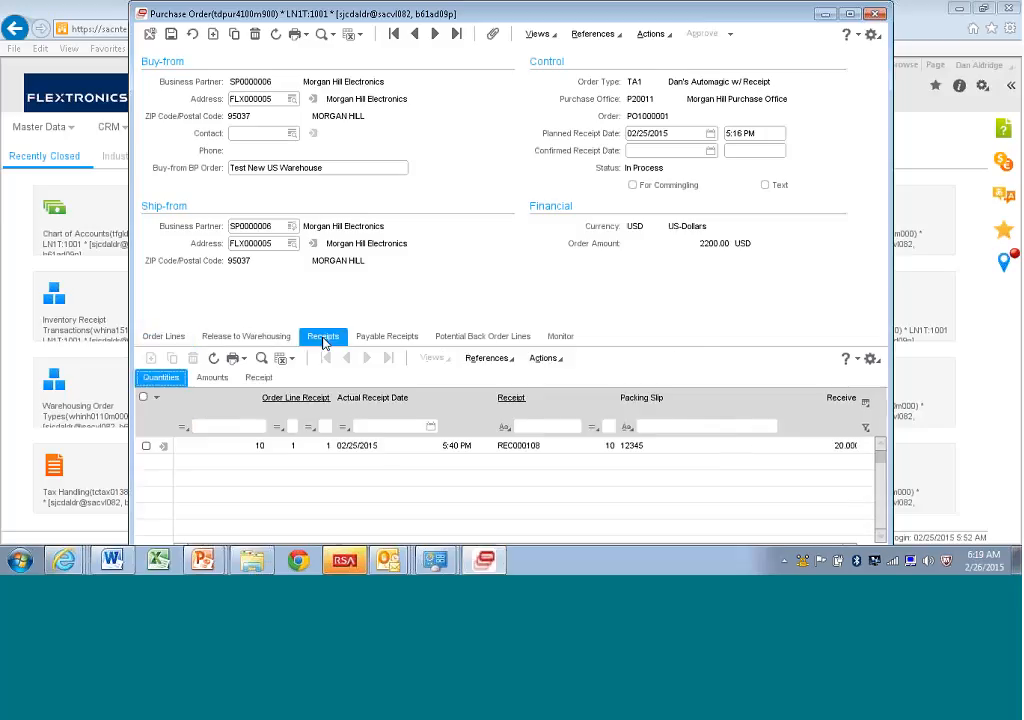
click(324, 336)
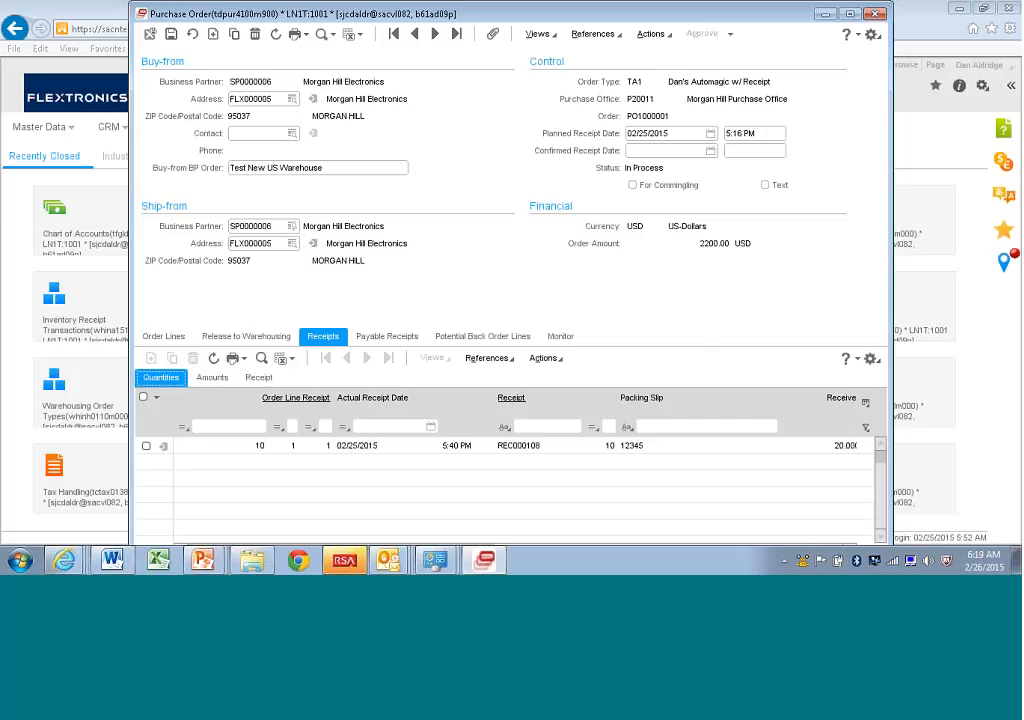
mouse_move(268, 468)
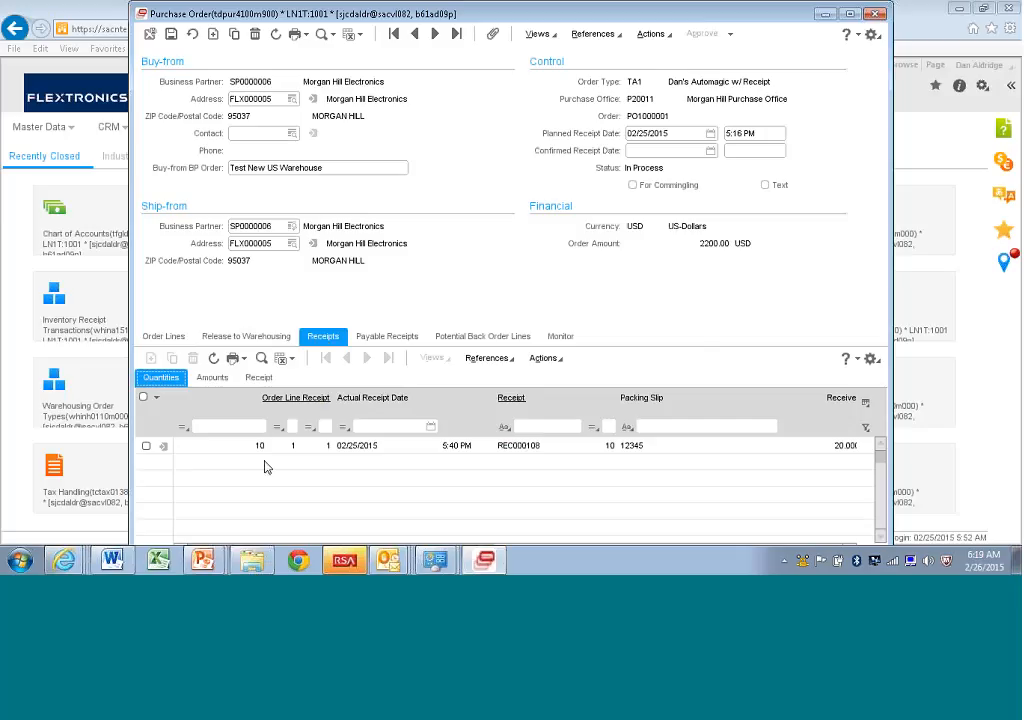
mouse_move(384, 462)
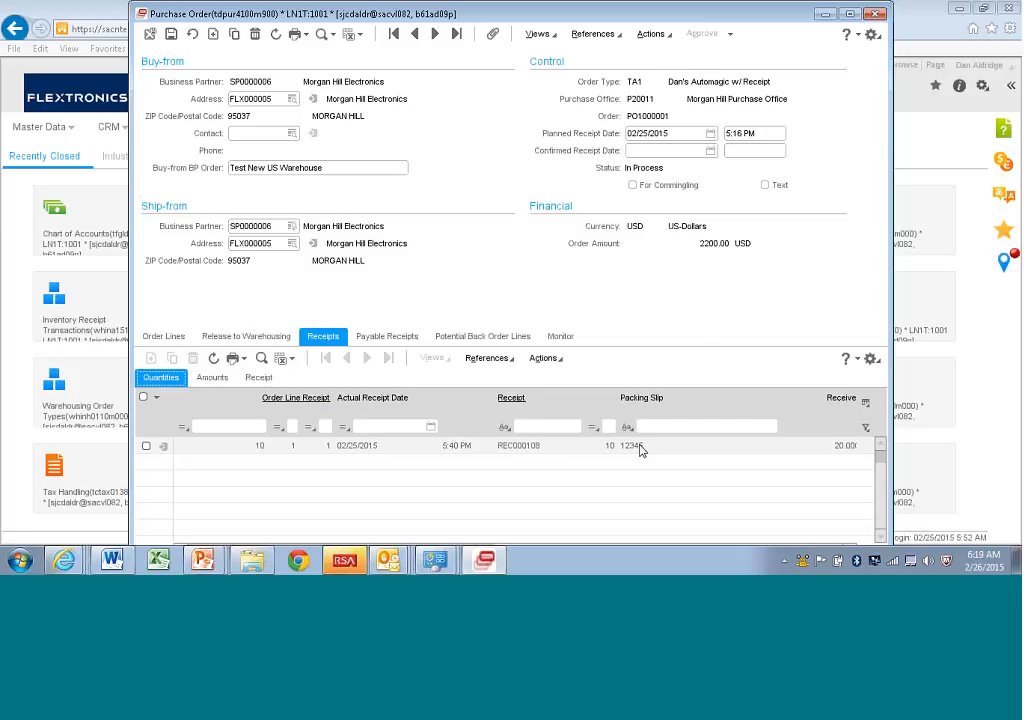
click(640, 444)
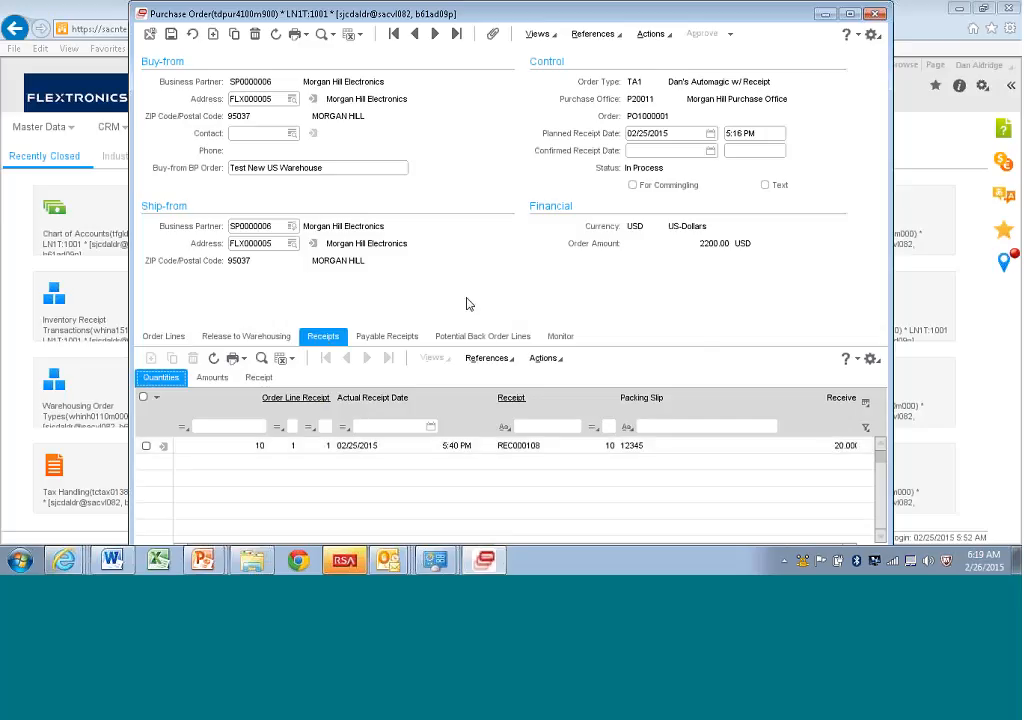
mouse_move(388, 336)
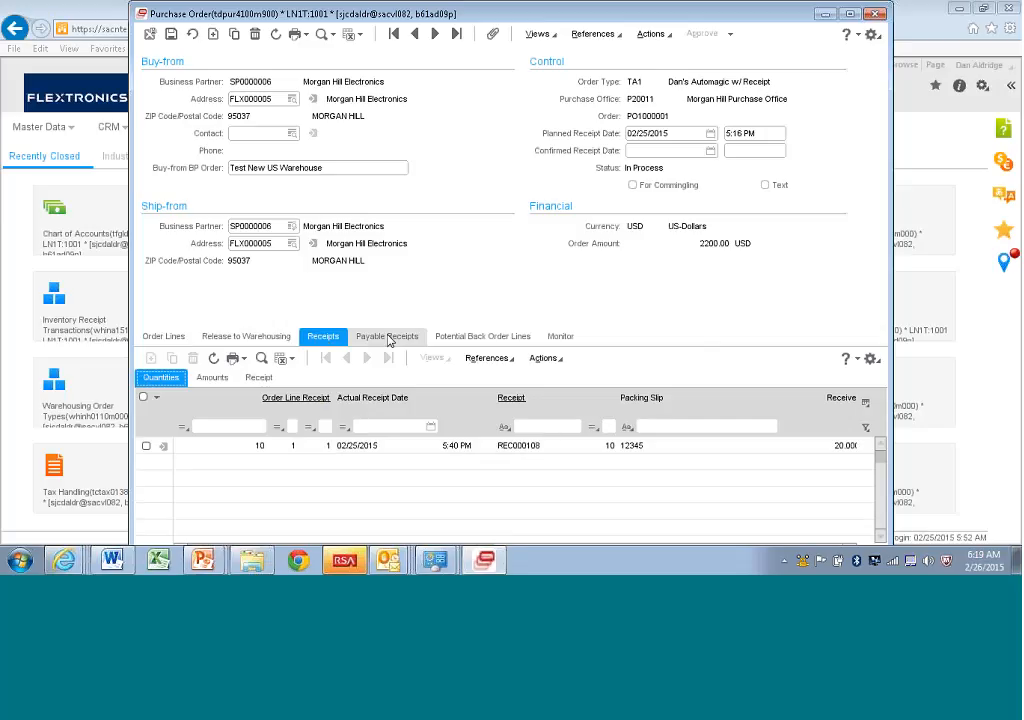
Review the payable receipt for line 10 showing 20 units payable and nothing invoiced
click(386, 336)
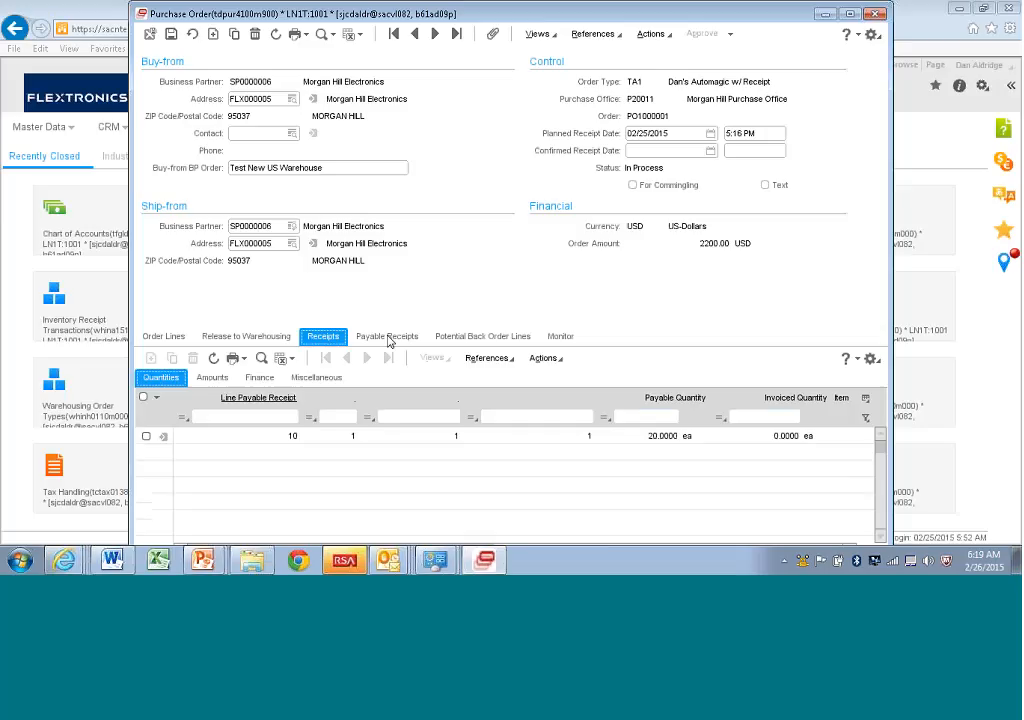
click(388, 336)
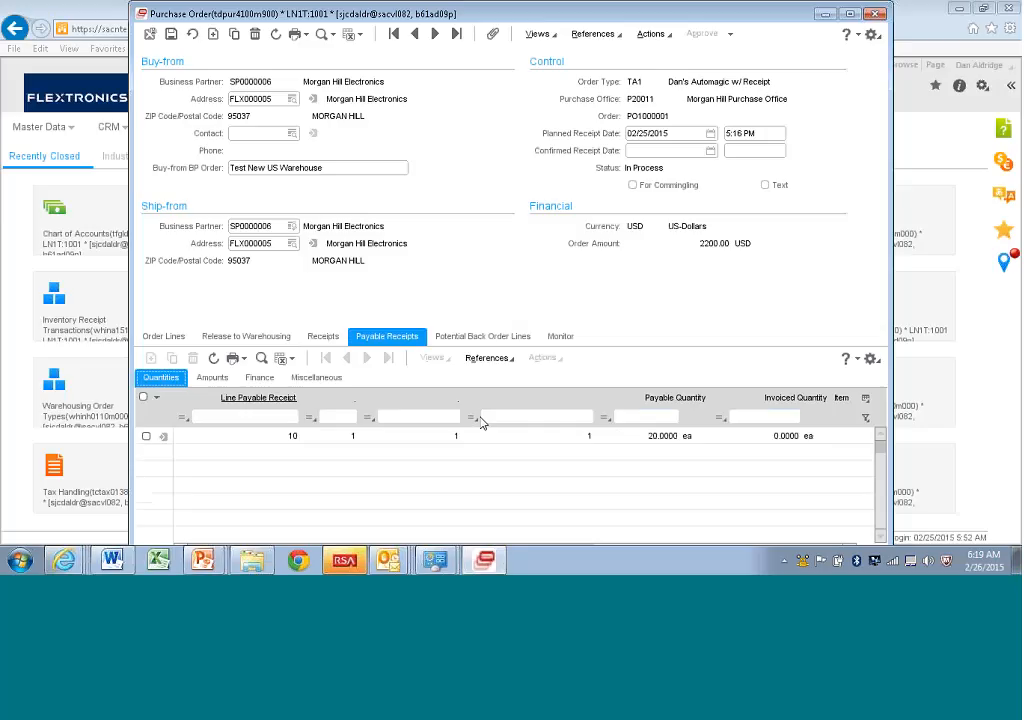
mouse_move(610, 472)
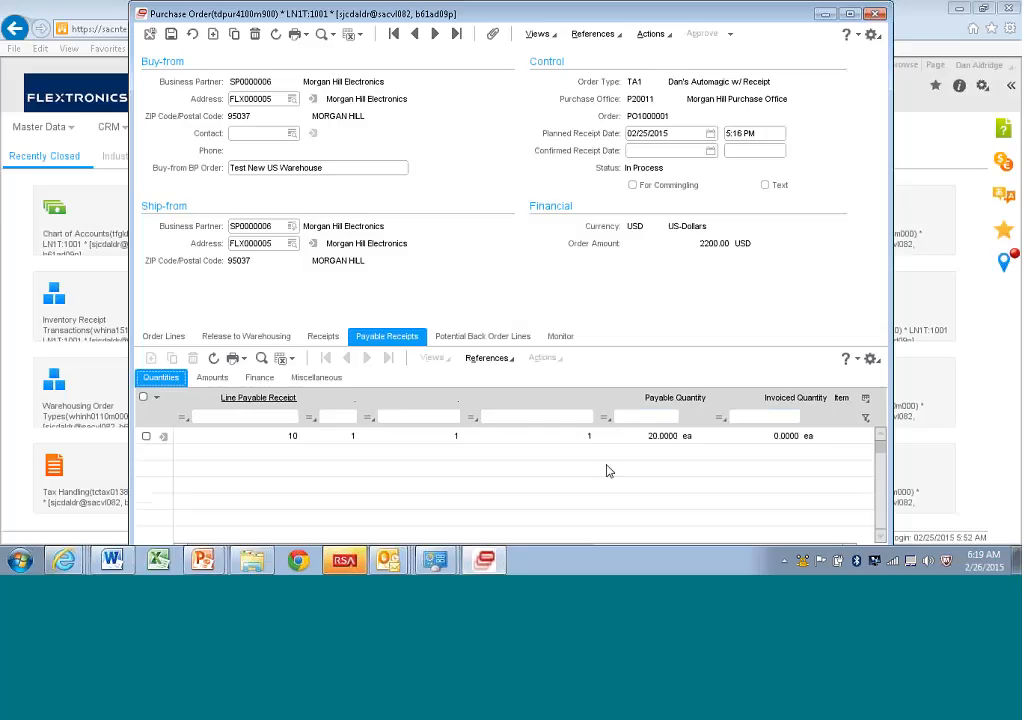
click(146, 436)
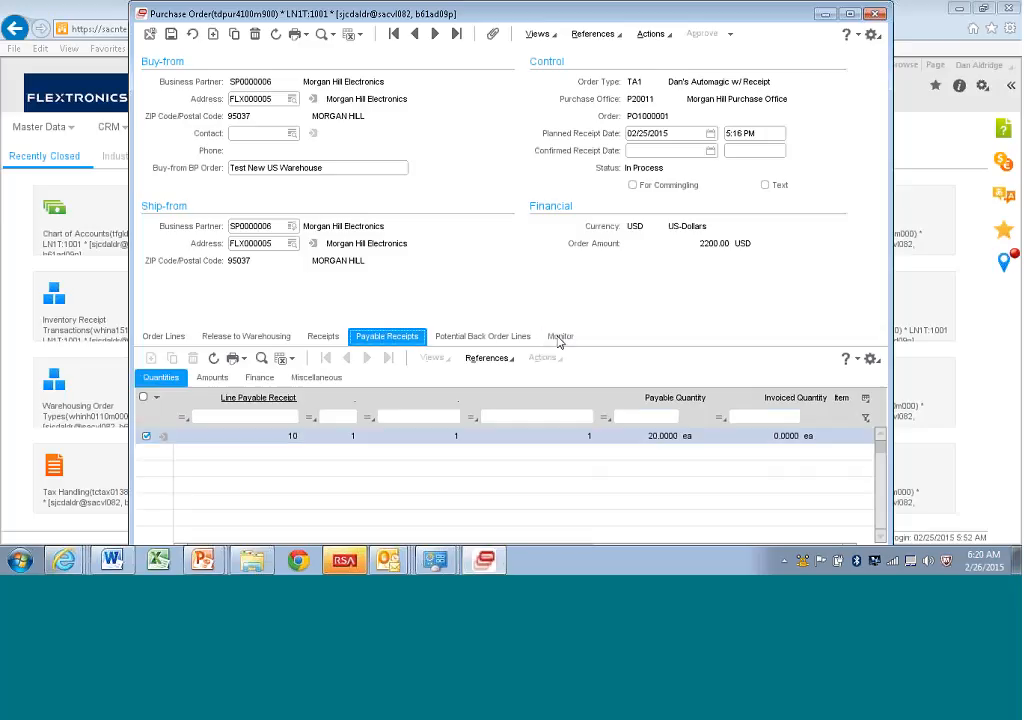
Show the Monitor tab for PO1000001 and bring up its grid personalization options
click(560, 336)
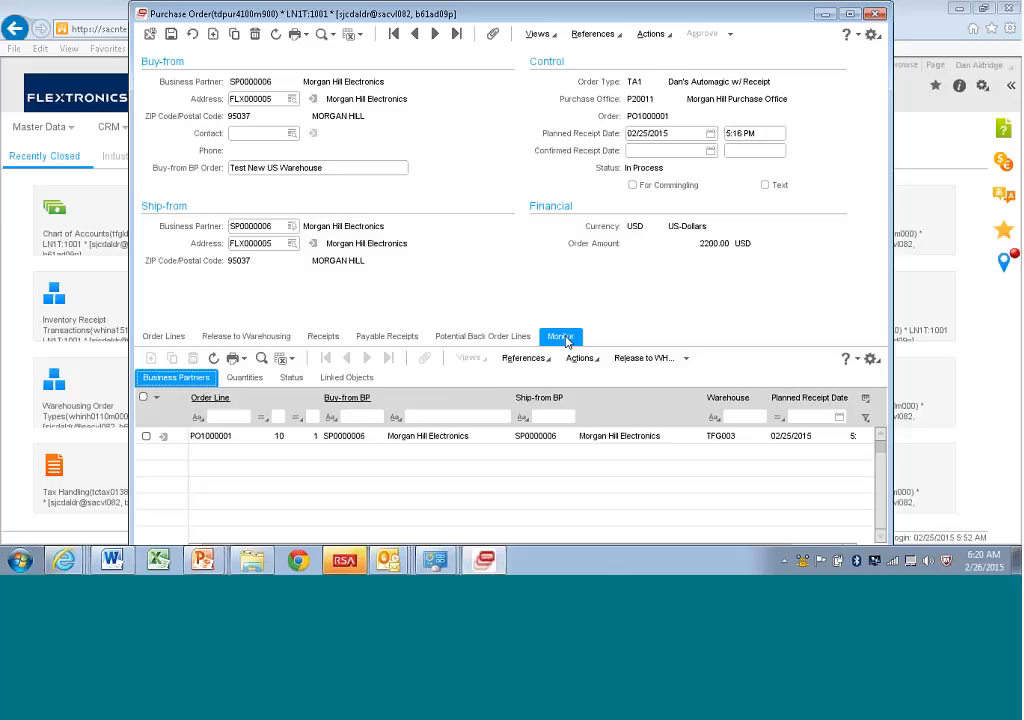
mouse_move(836, 368)
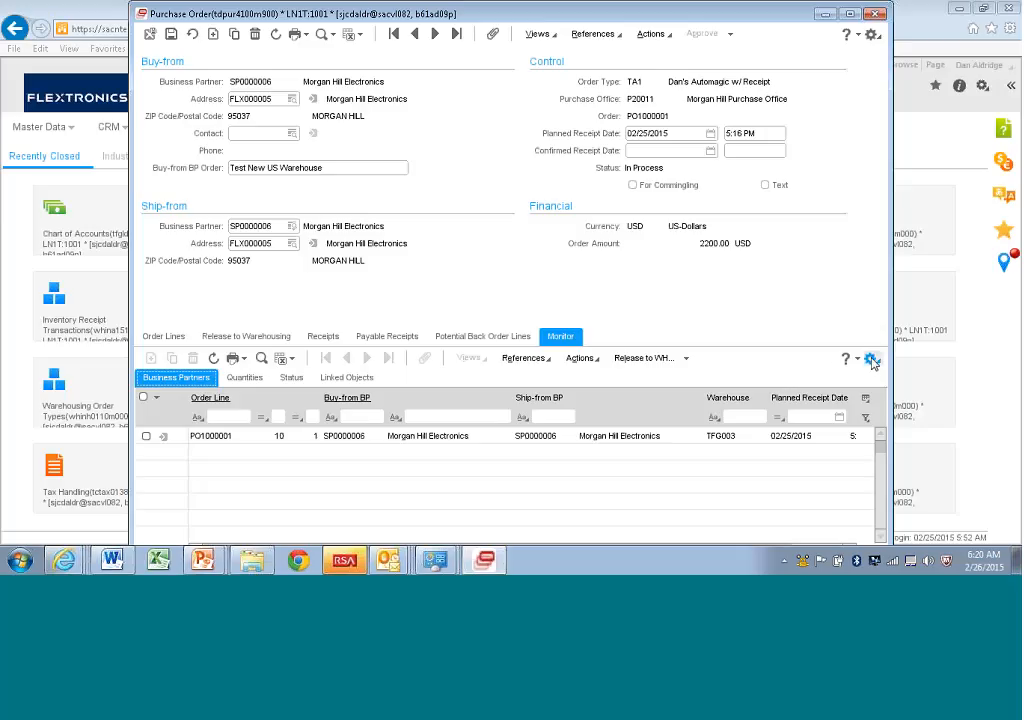
click(872, 358)
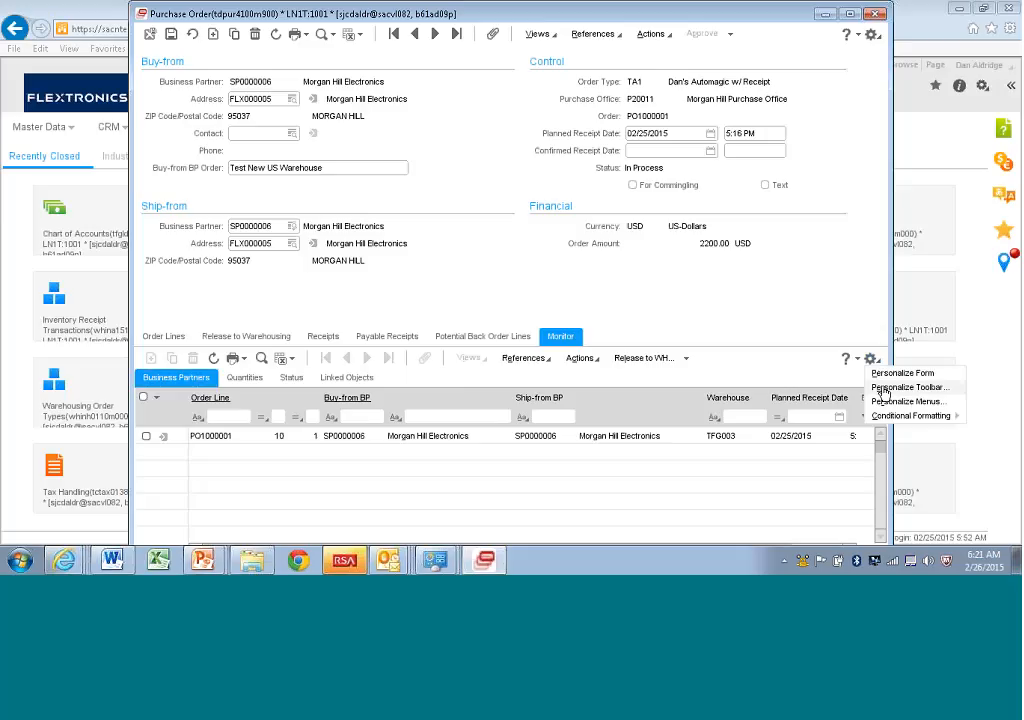
Move Status from Hidden to Visible Commands in Personalize Toolbar and save
click(908, 388)
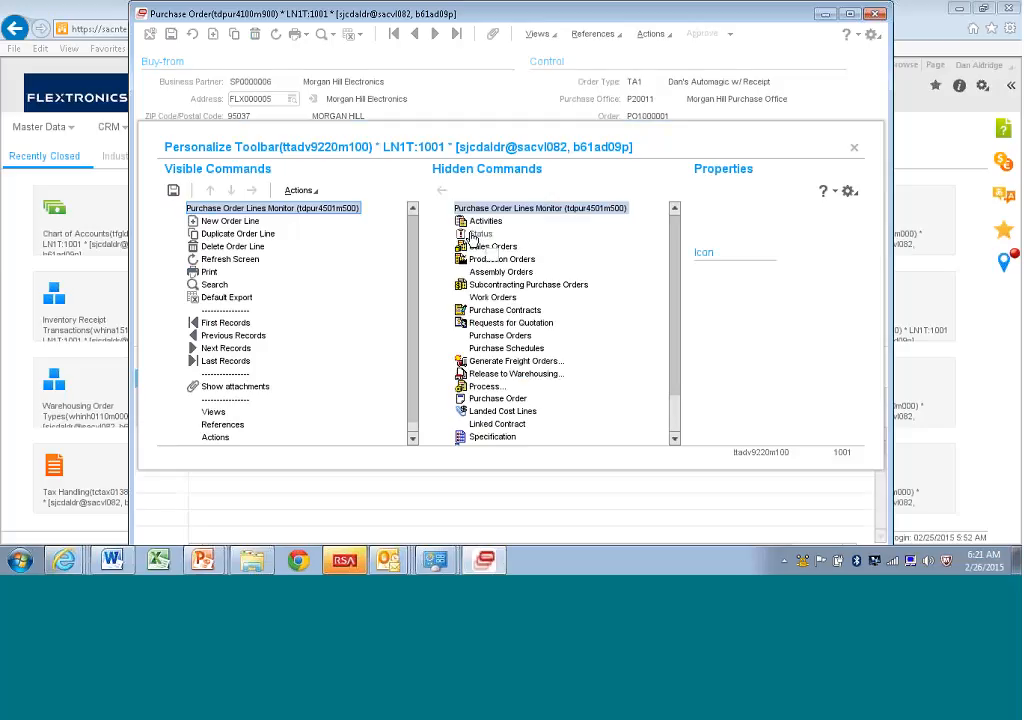
click(480, 232)
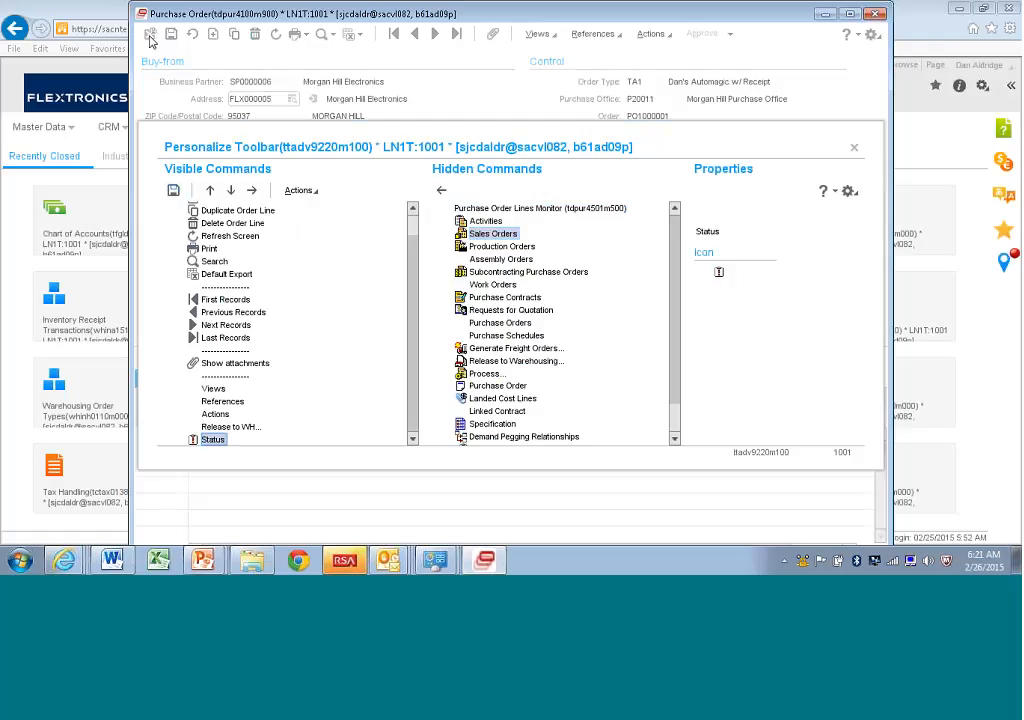
mouse_move(158, 104)
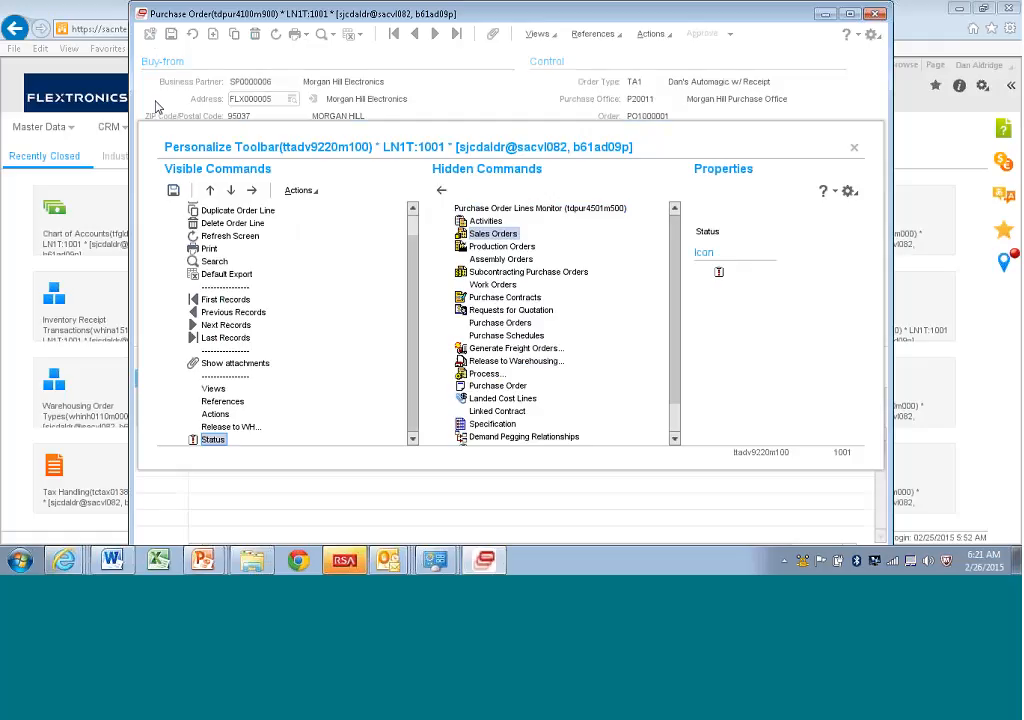
click(854, 148)
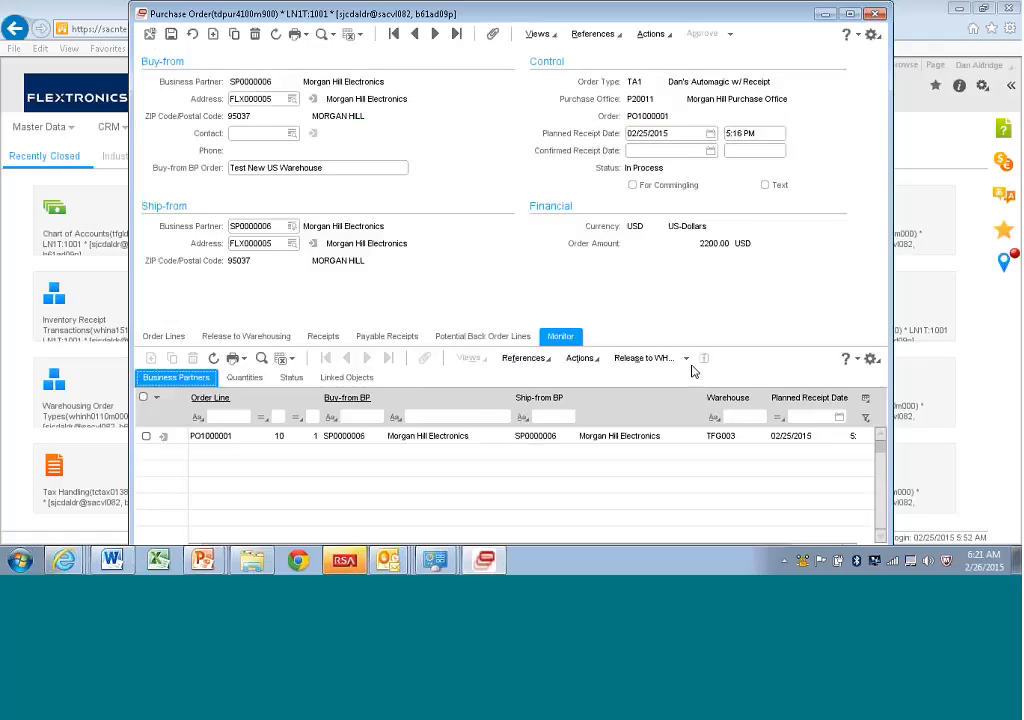
Select line 10 of PO1000001 on the Monitor tab for its status review
click(146, 436)
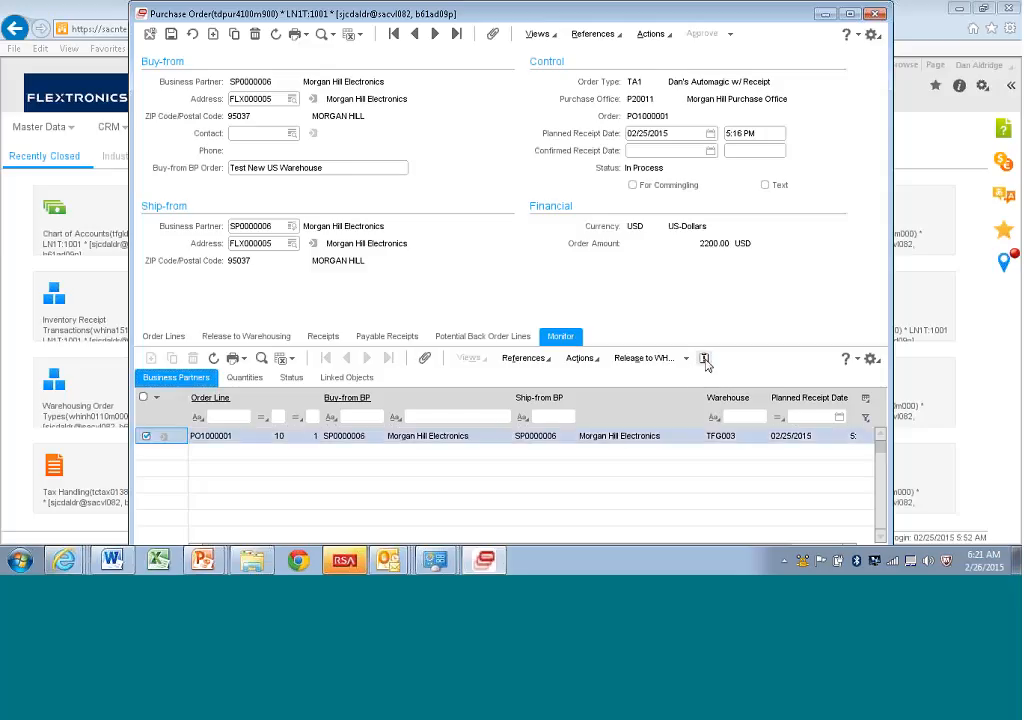
mouse_move(704, 358)
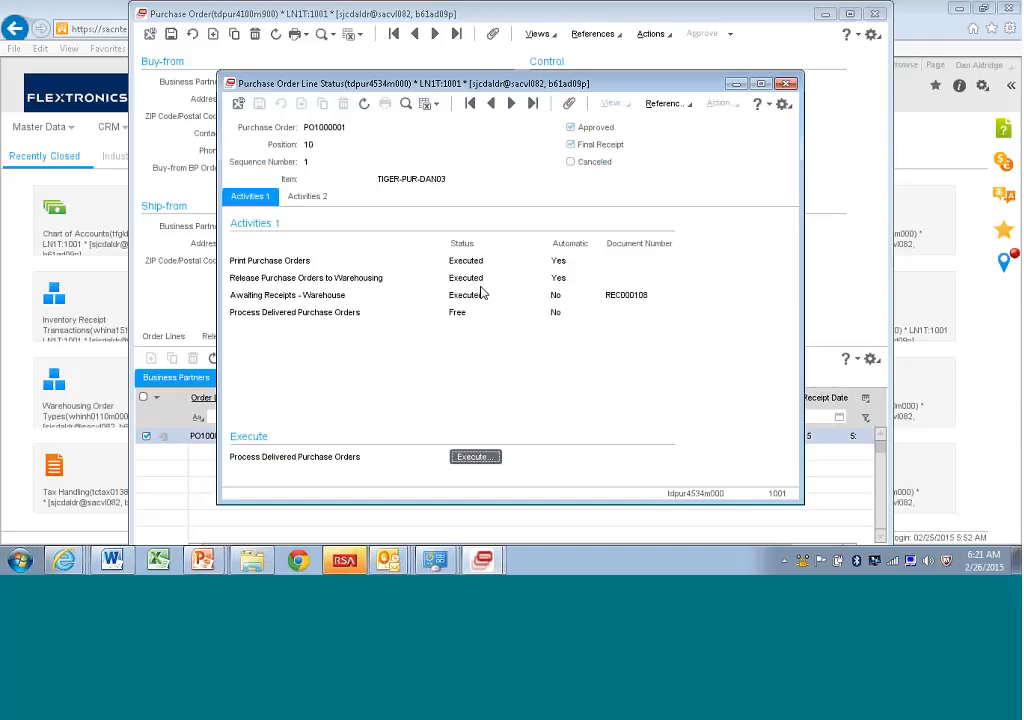
mouse_move(444, 300)
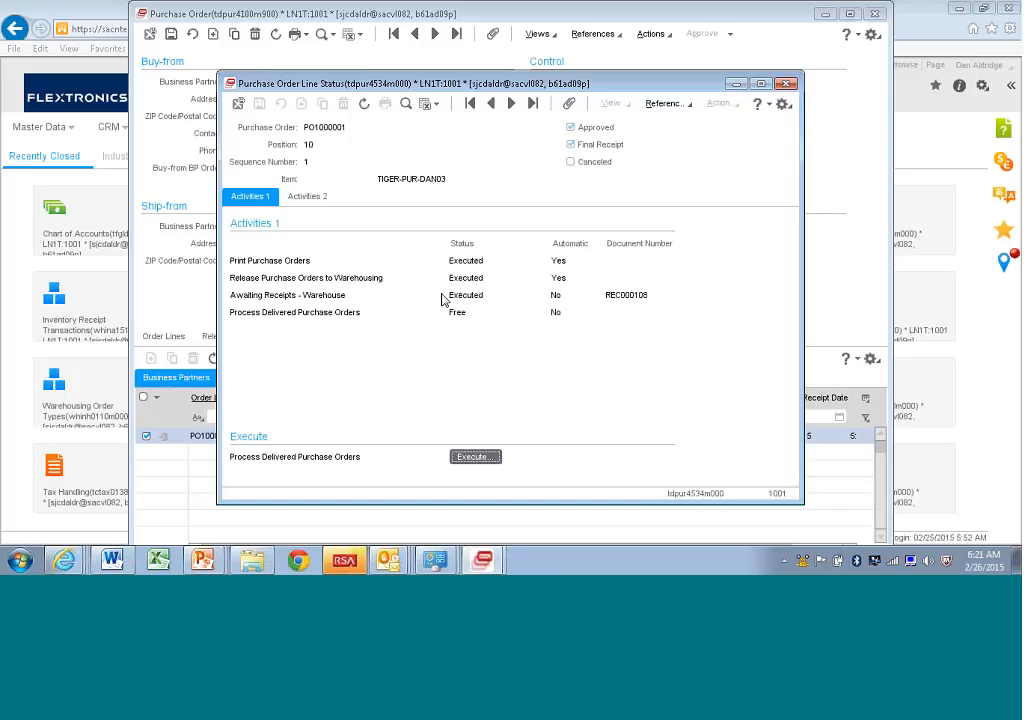
mouse_move(372, 312)
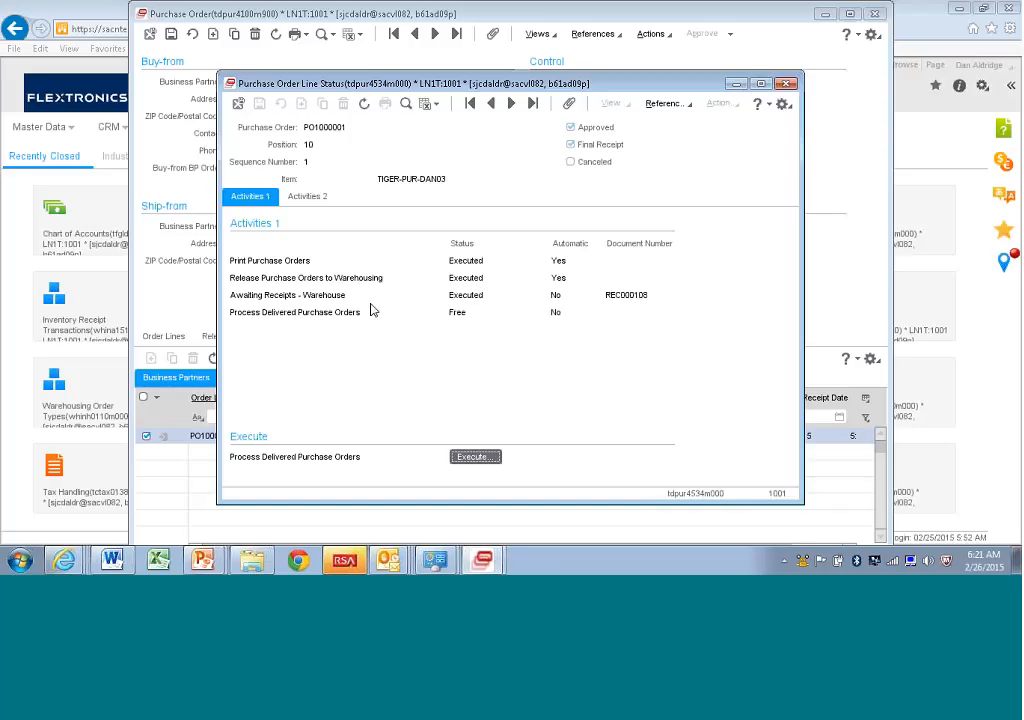
mouse_move(604, 288)
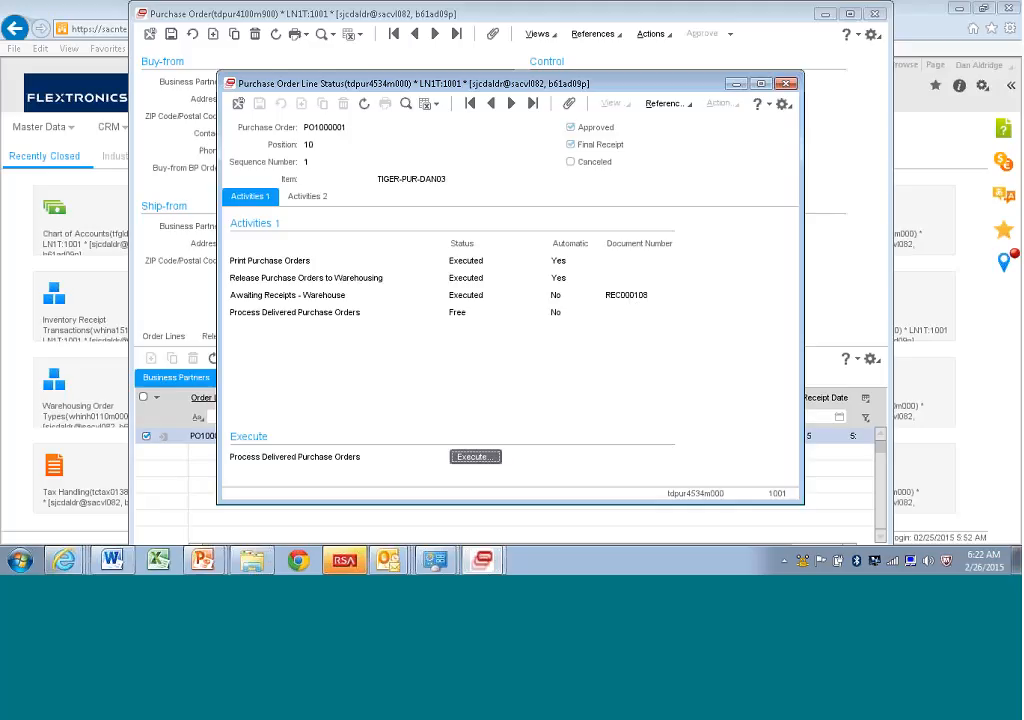
mouse_move(544, 264)
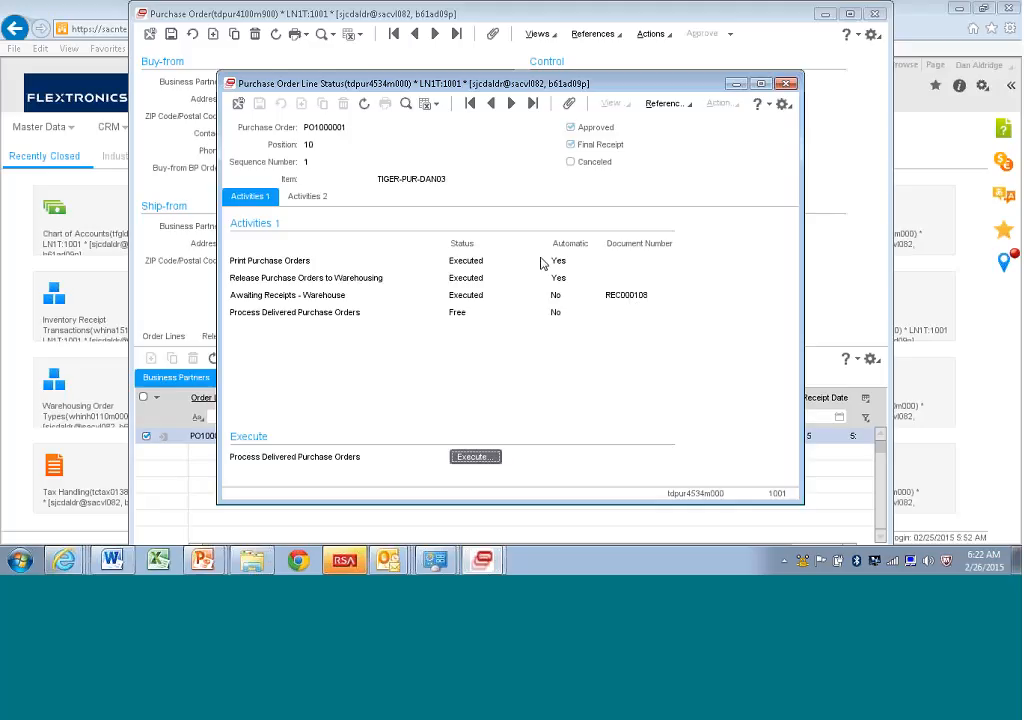
mouse_move(570, 328)
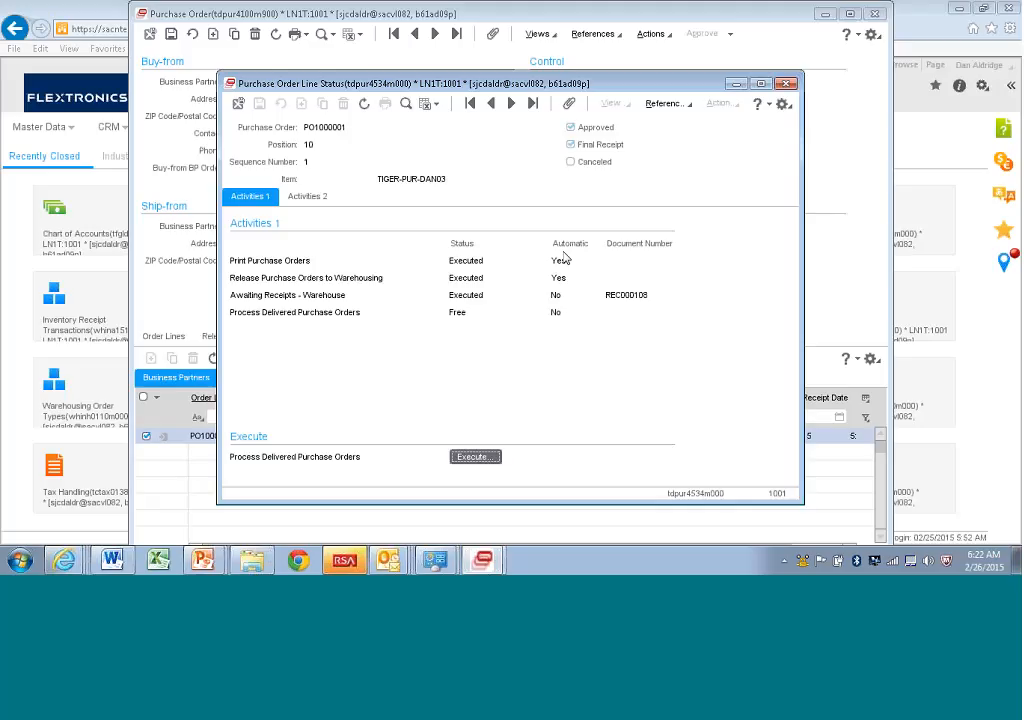
mouse_move(600, 264)
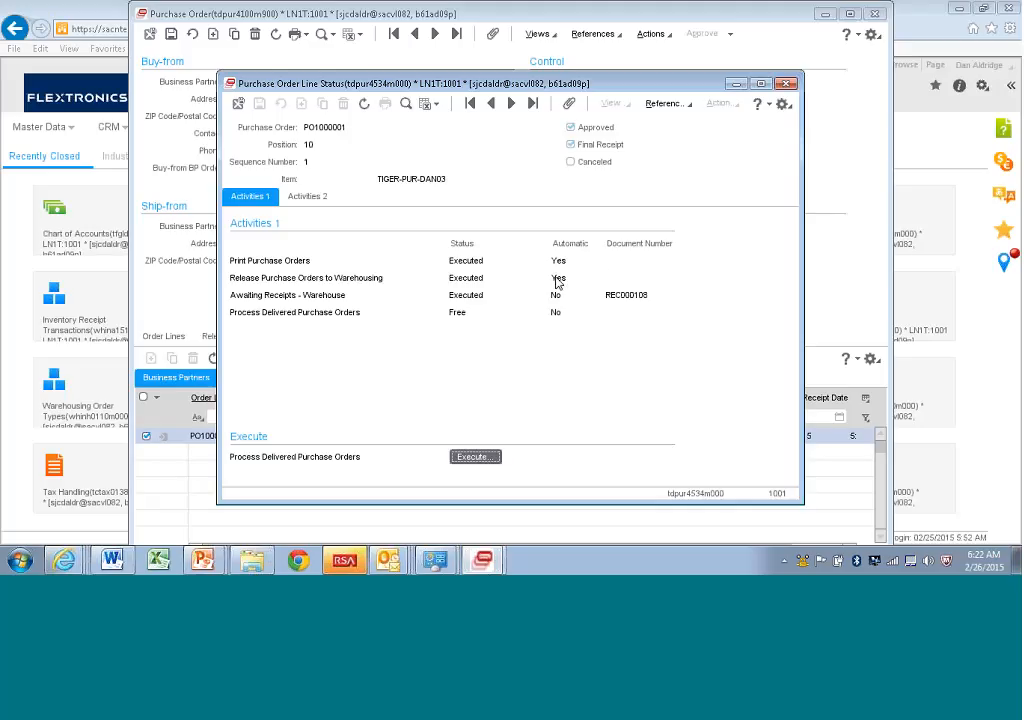
mouse_move(562, 290)
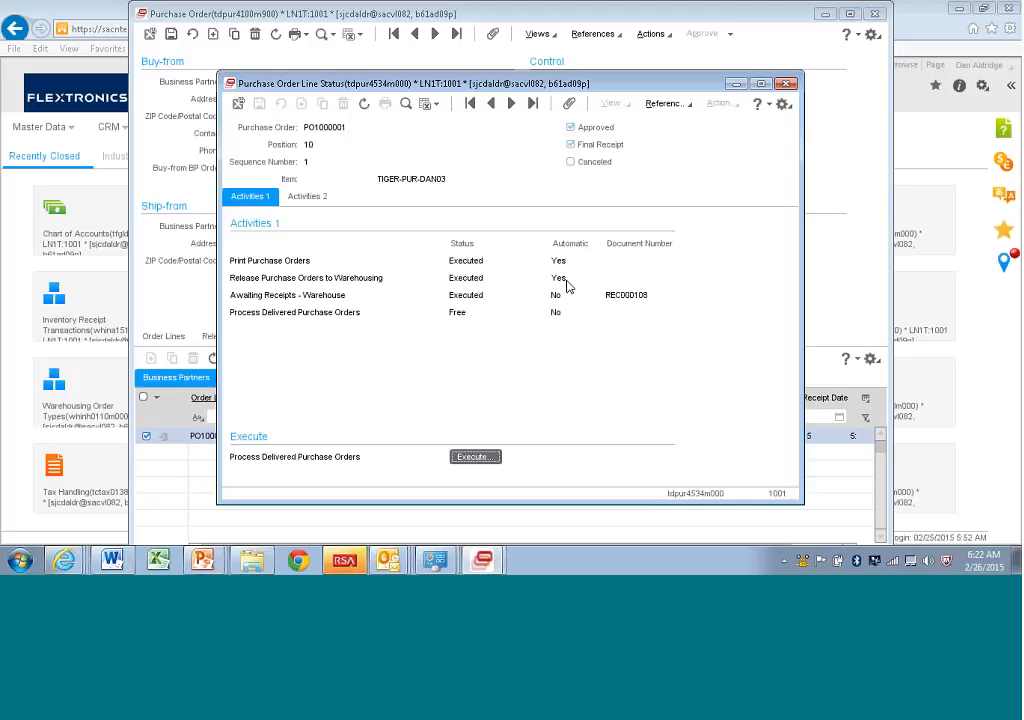
mouse_move(504, 316)
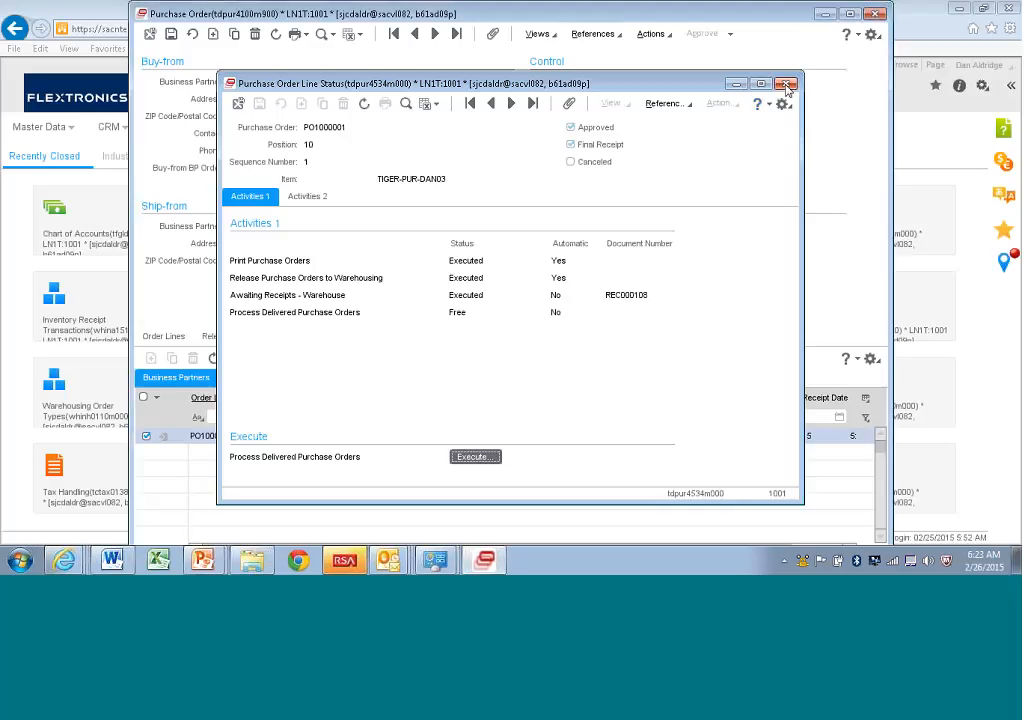
Close the Purchase Order Line Status window and return to the Order Lines tab
click(786, 84)
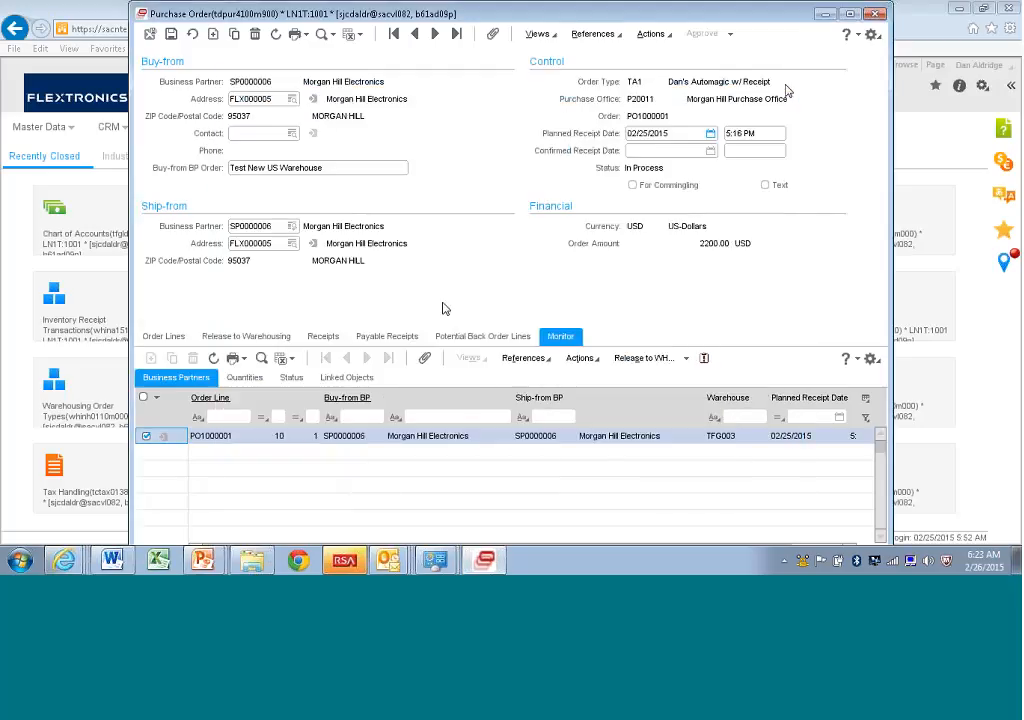
click(164, 336)
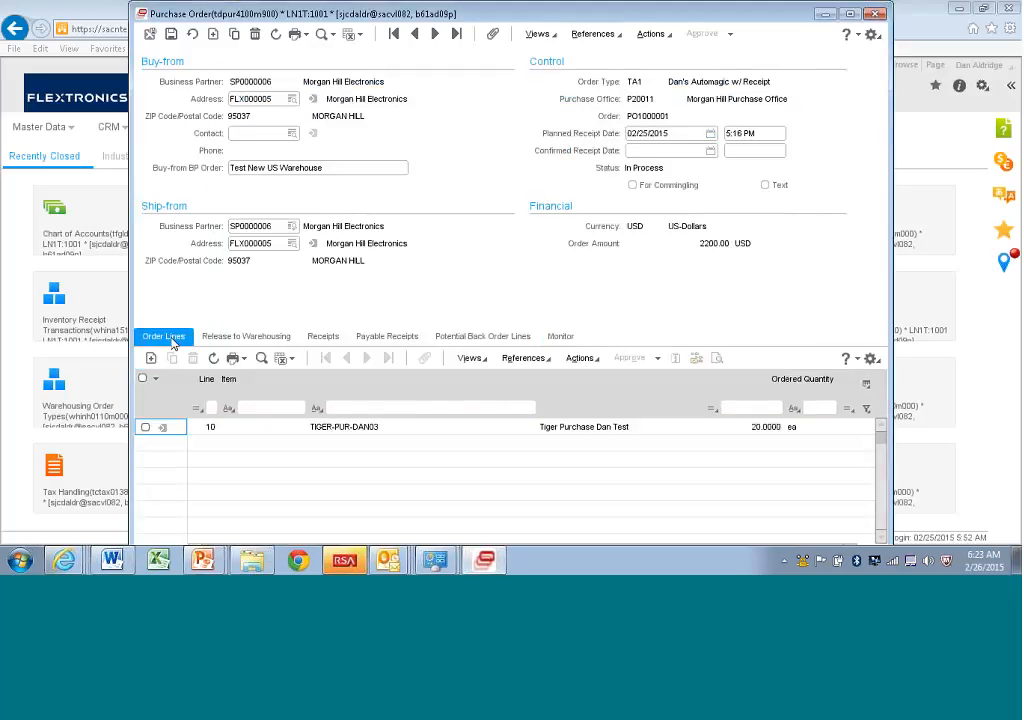
mouse_move(420, 256)
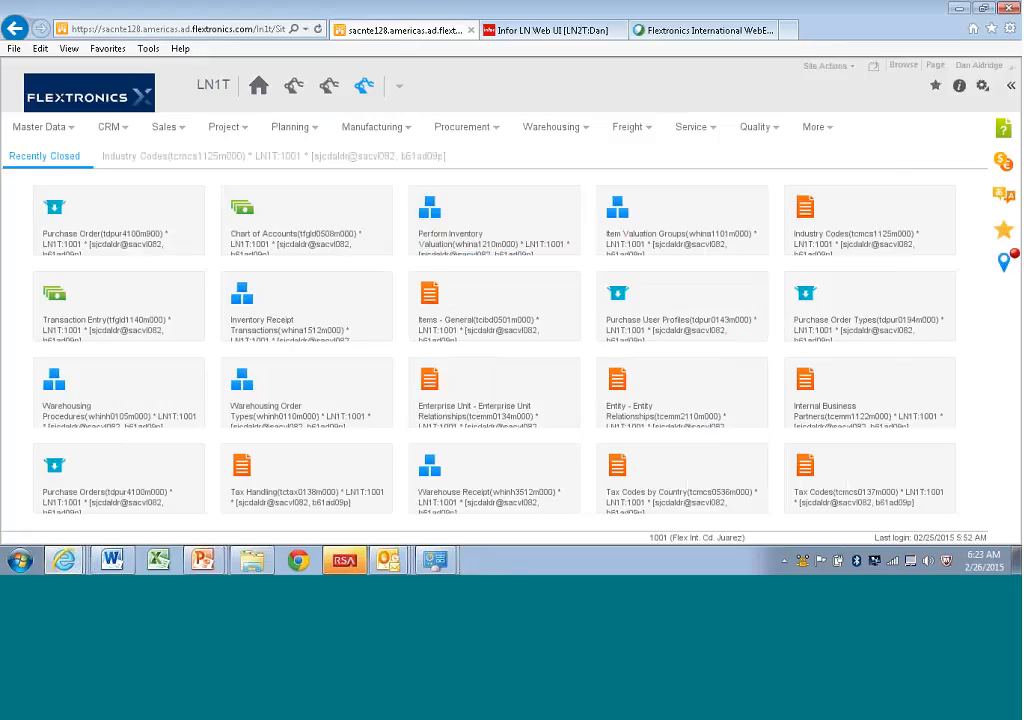
Show the Procurement menu over the recently closed sessions home page
click(464, 126)
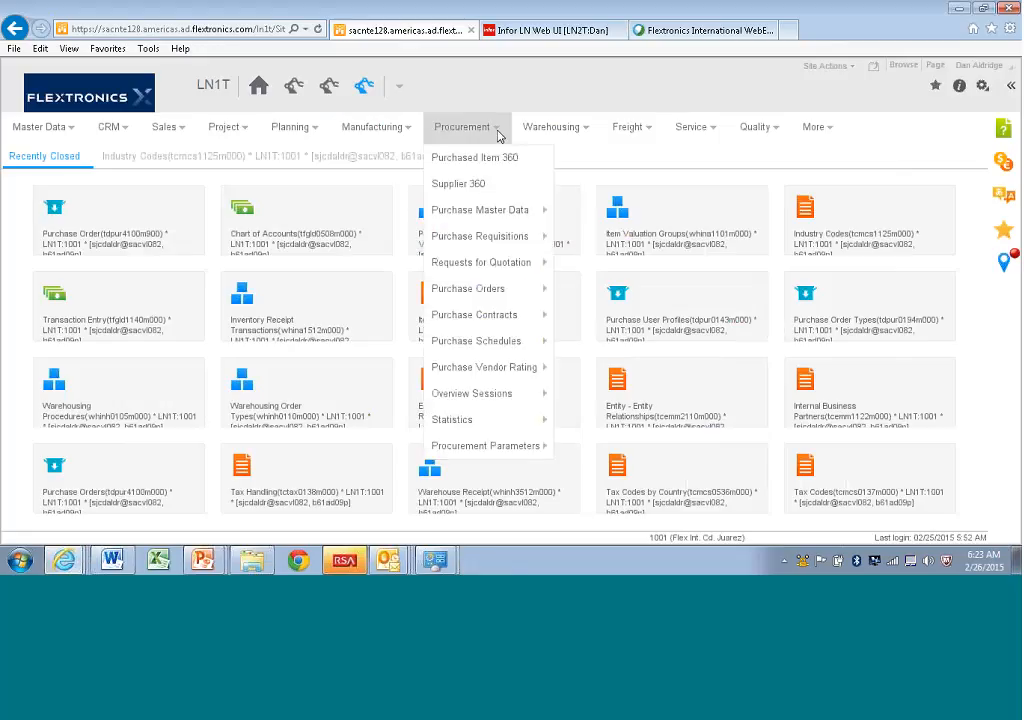
mouse_move(468, 288)
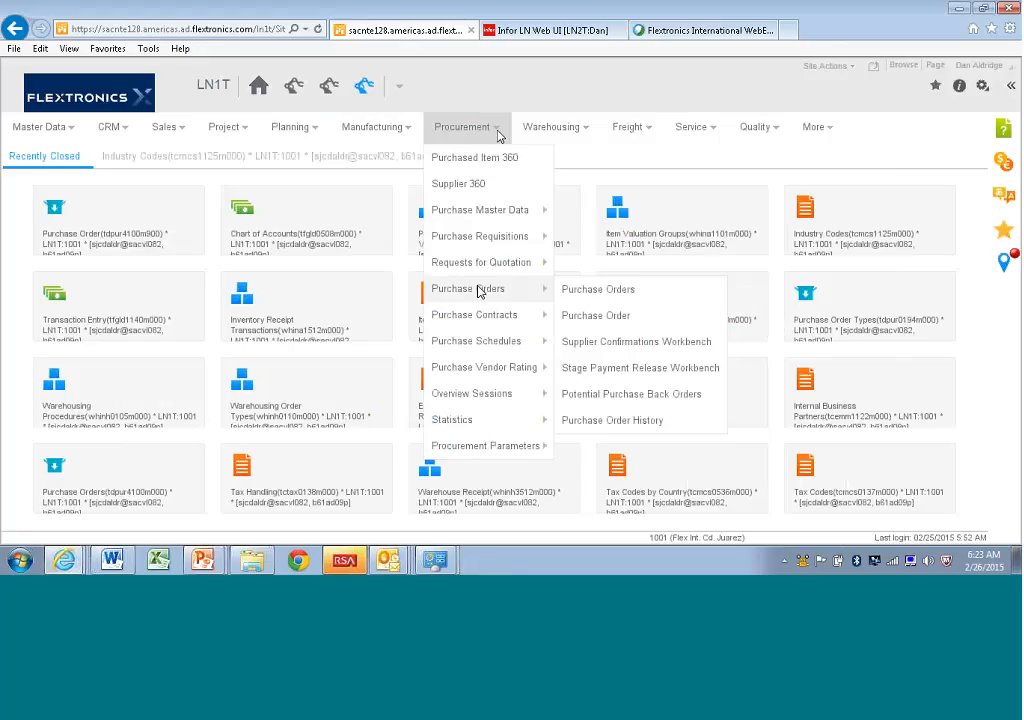
mouse_move(480, 292)
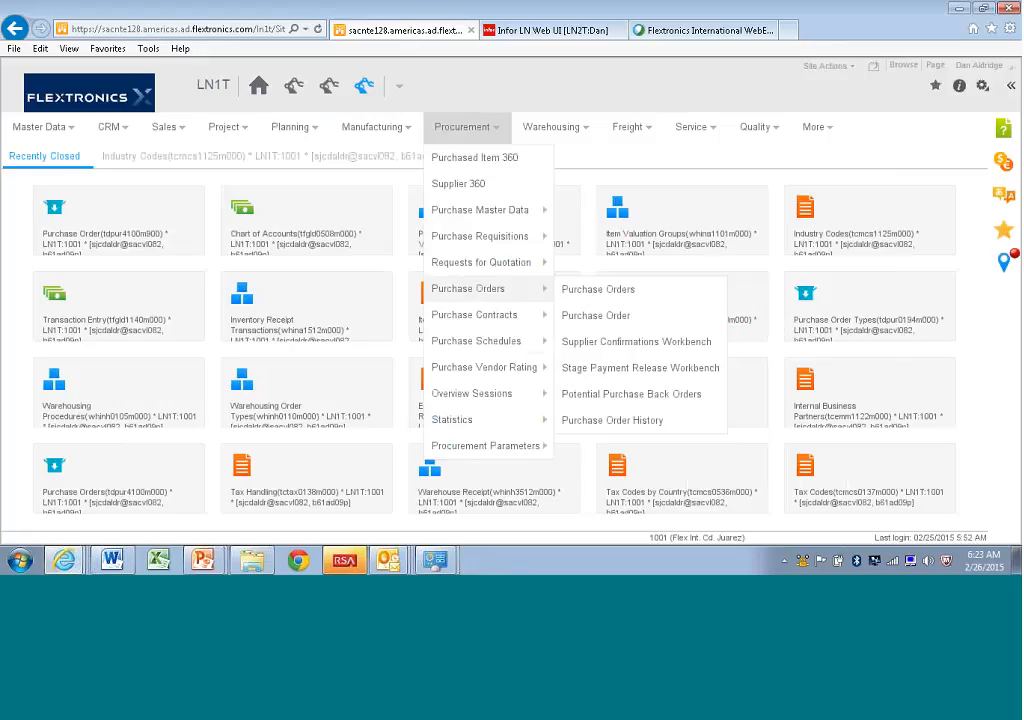
mouse_move(590, 288)
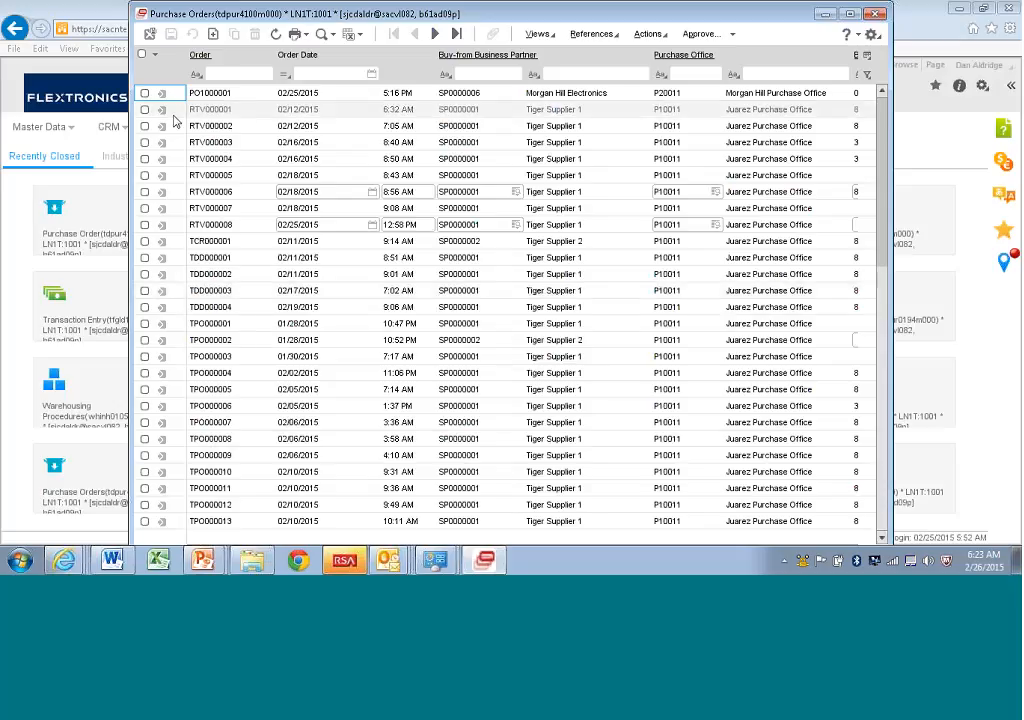
mouse_move(162, 108)
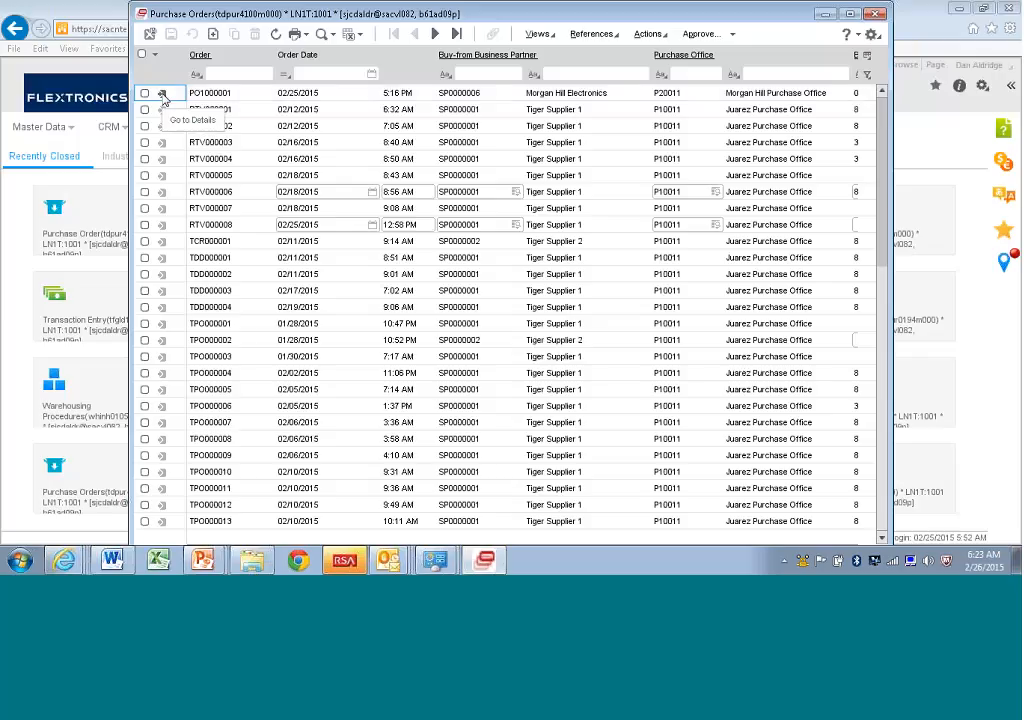
Reopen purchase order PO1000001 (Morgan Hill Electronics) in full detail from the overview list
click(144, 92)
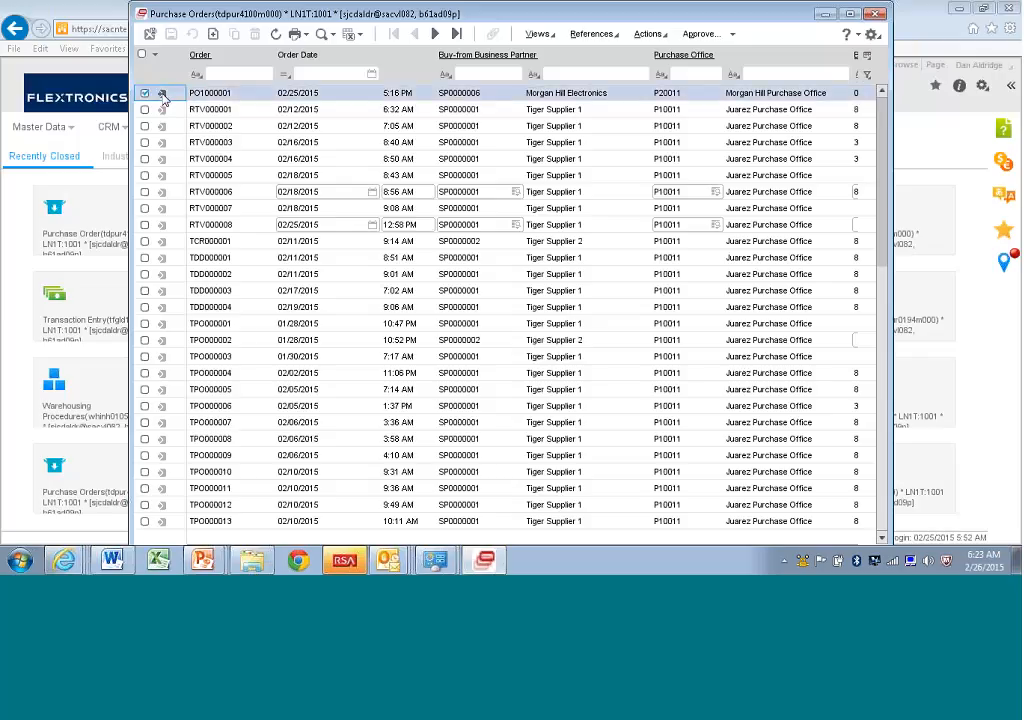
double_click(210, 92)
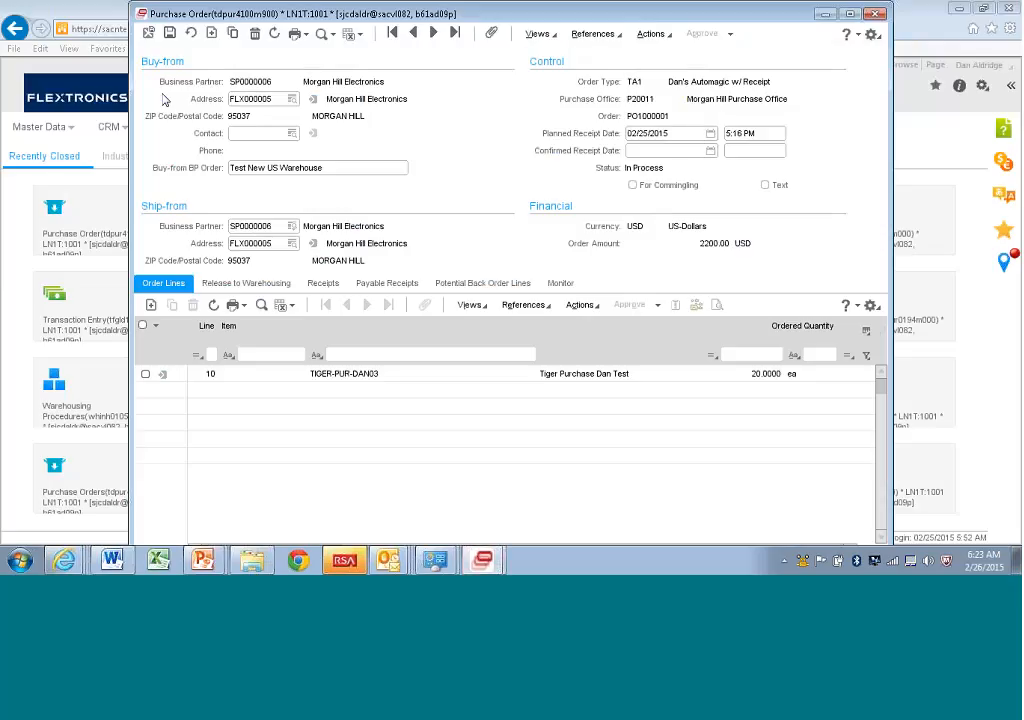
click(258, 98)
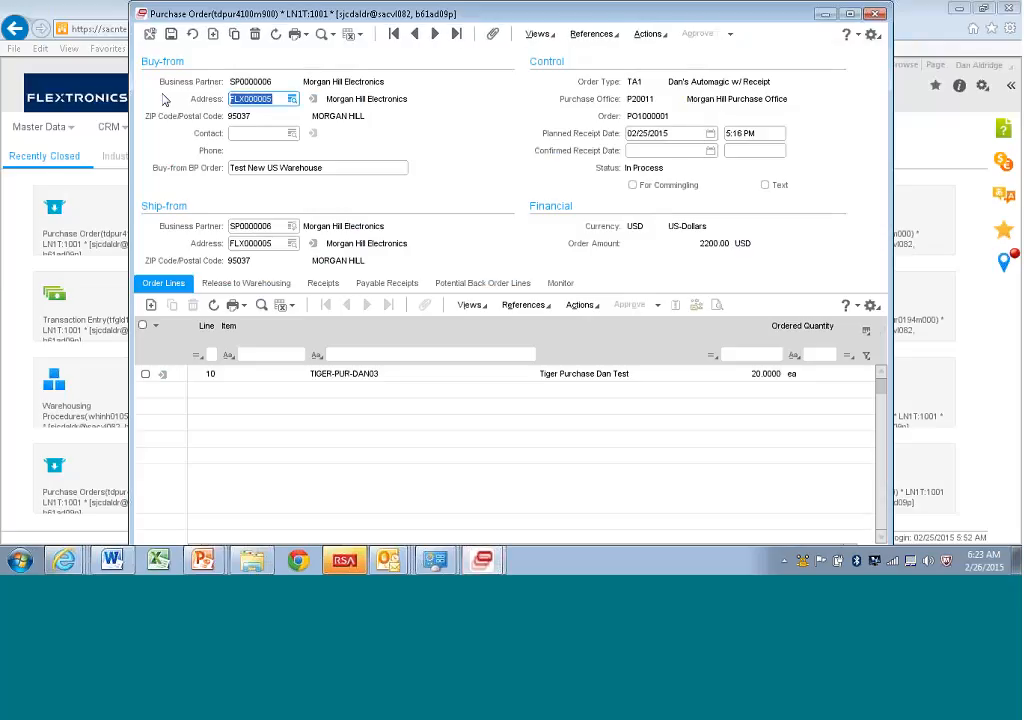